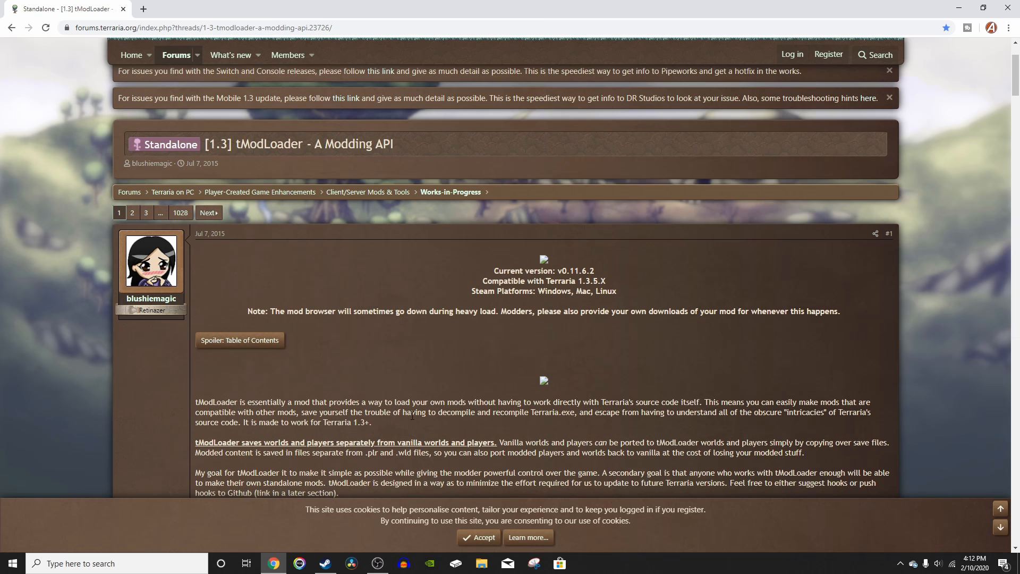
Step: Download the tModLoader v0.11.6.2 Windows build from the thread's direct download links
scroll("down", 3)
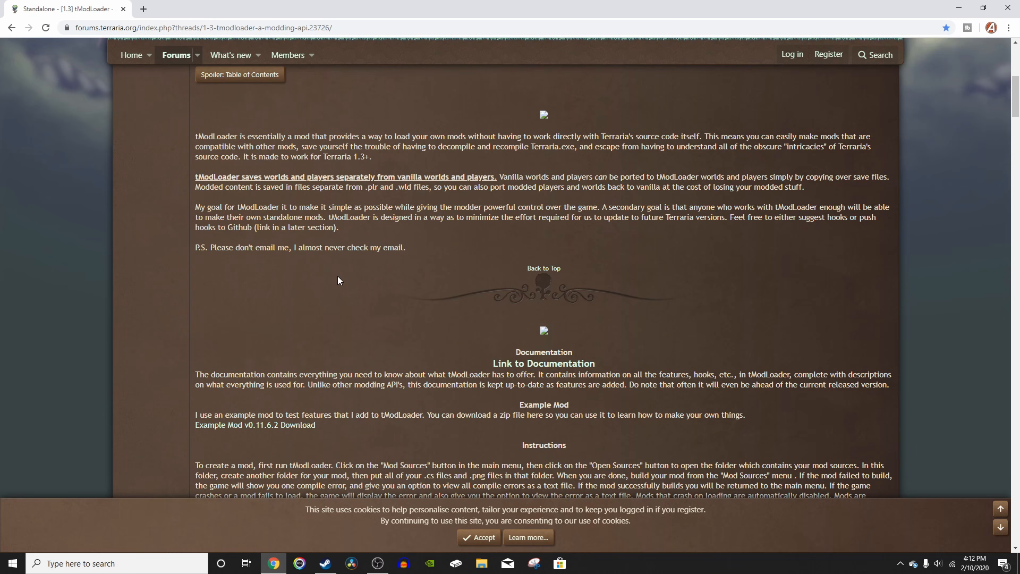
mouse_move(316, 397)
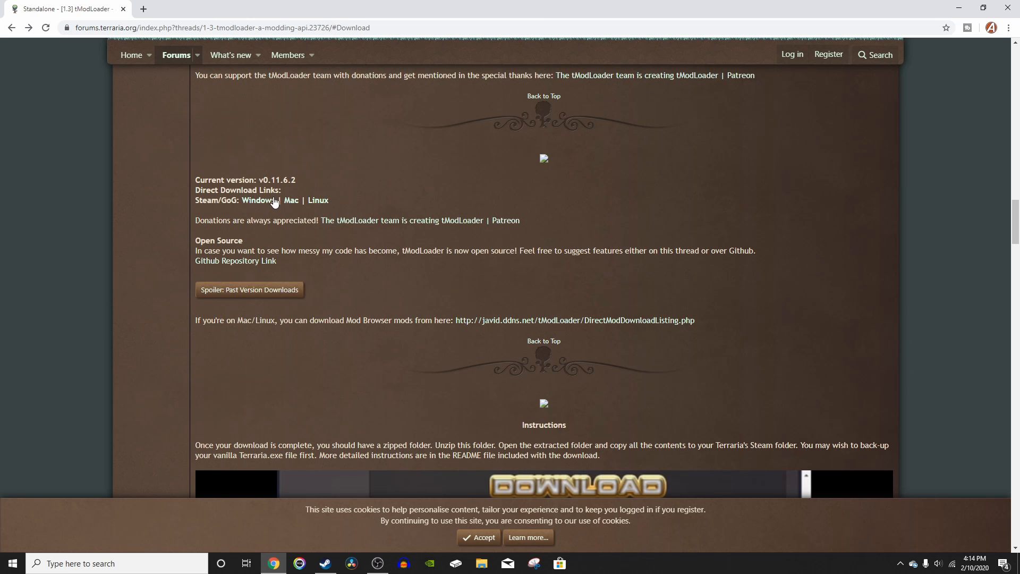
mouse_move(321, 168)
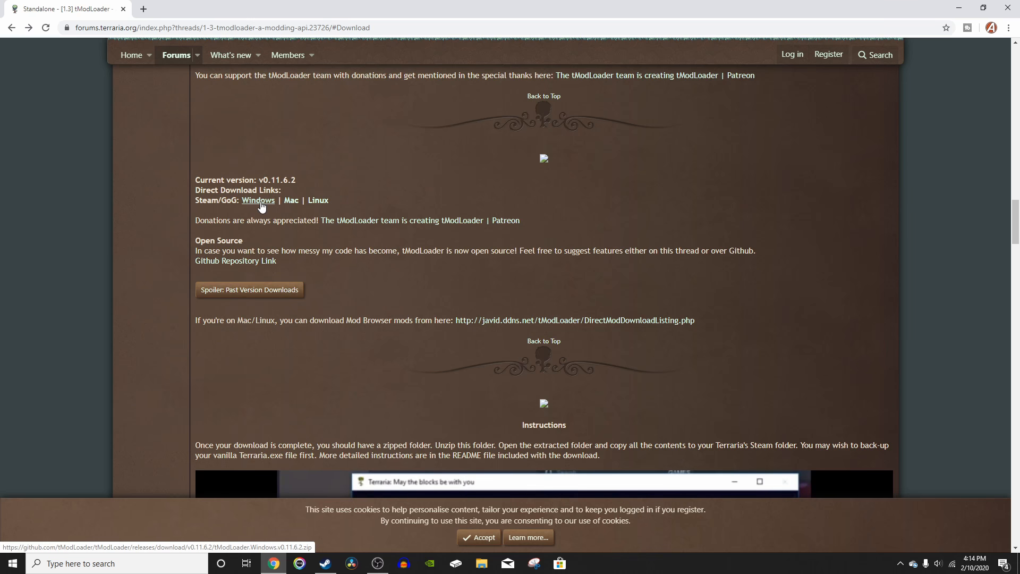
left_click(258, 200)
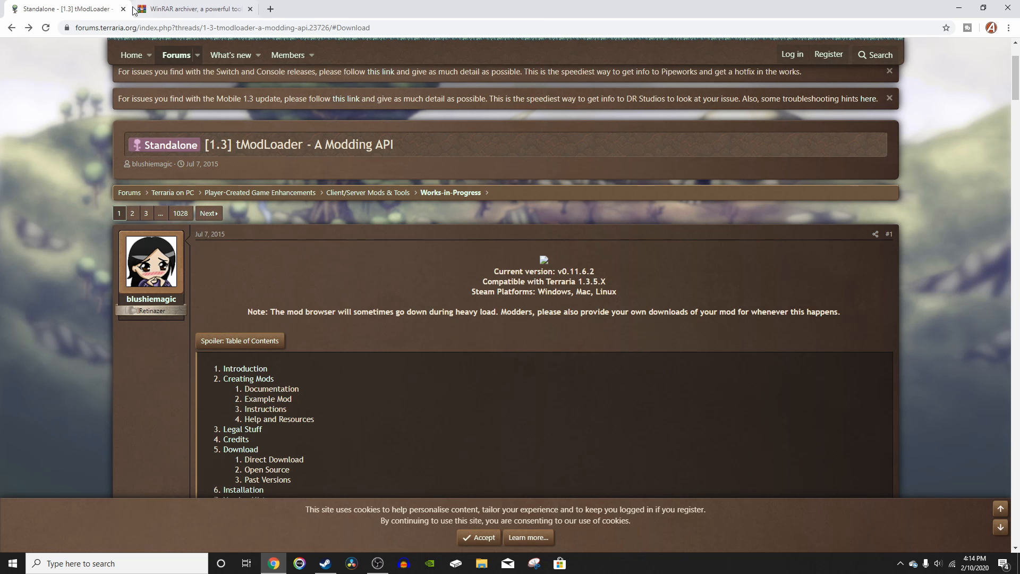
Step: Bring up the WinRAR download page and check the 9.65 MB tModLoader zip's properties
left_click(123, 9)
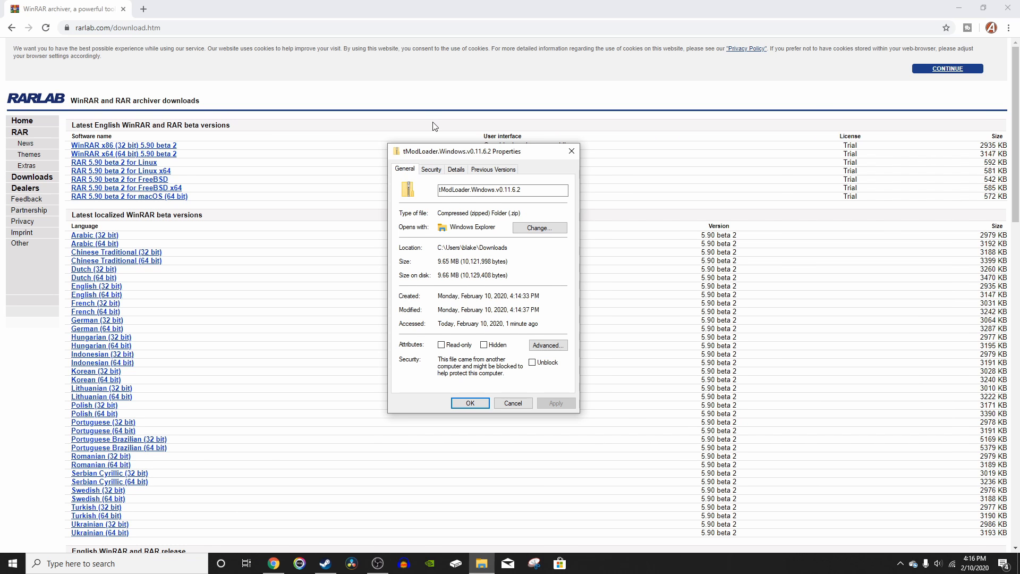
mouse_move(446, 272)
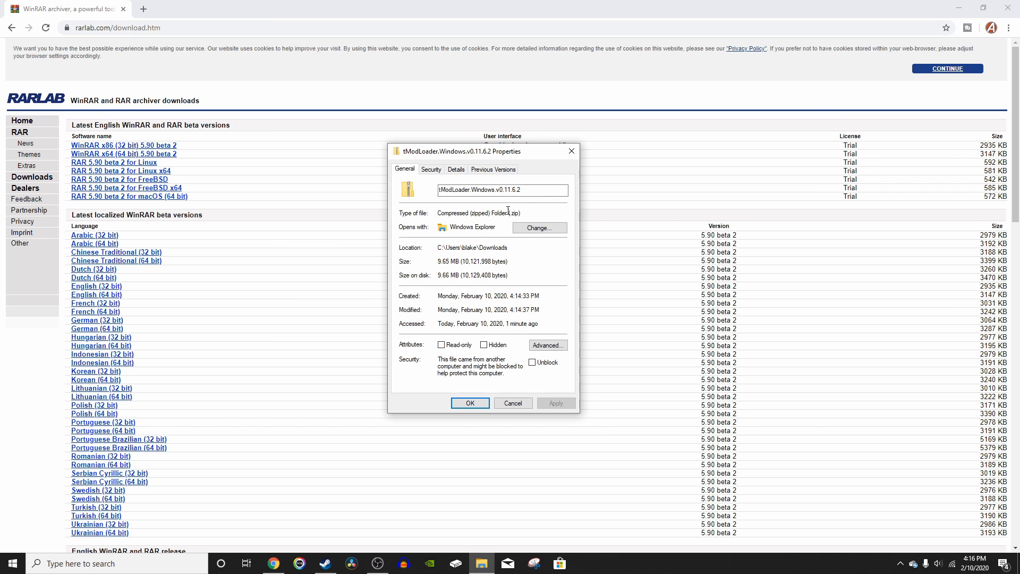
double_click(514, 213)
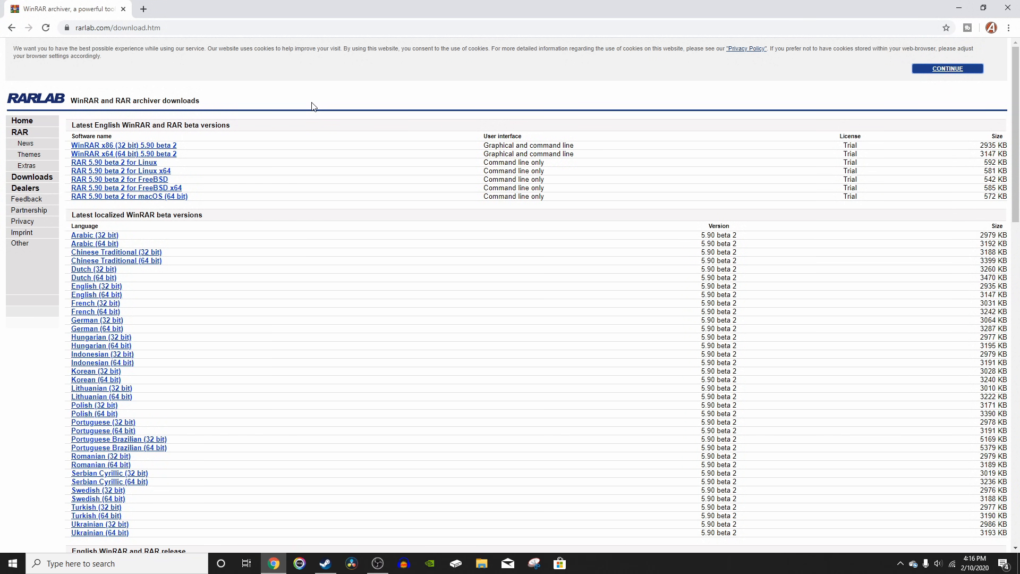
mouse_move(388, 165)
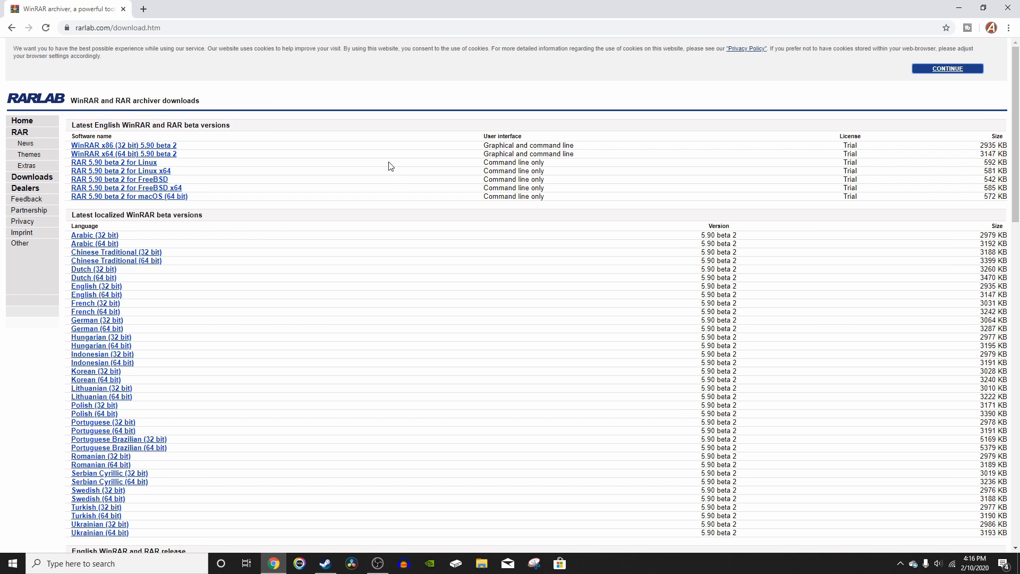
mouse_move(415, 153)
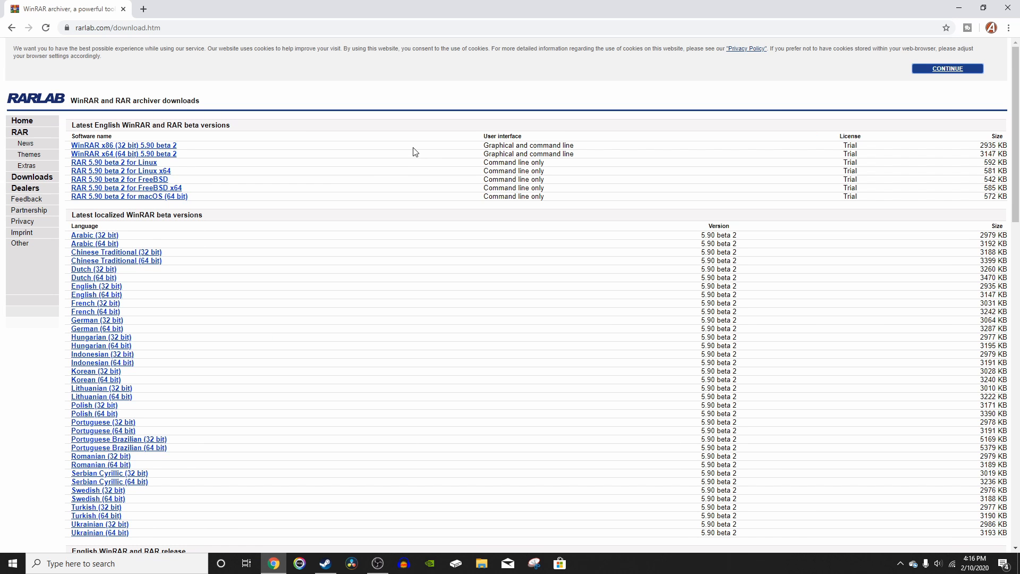
Step: Download the WinRAR x64 5.90 beta 2 installer from rarlab.com
scroll("down", 3)
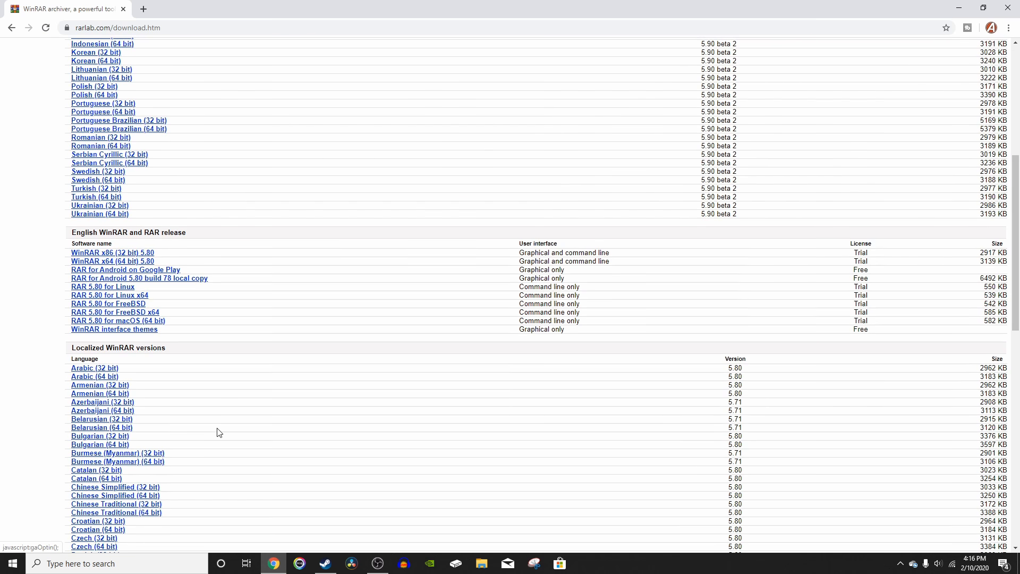
scroll("up", 3)
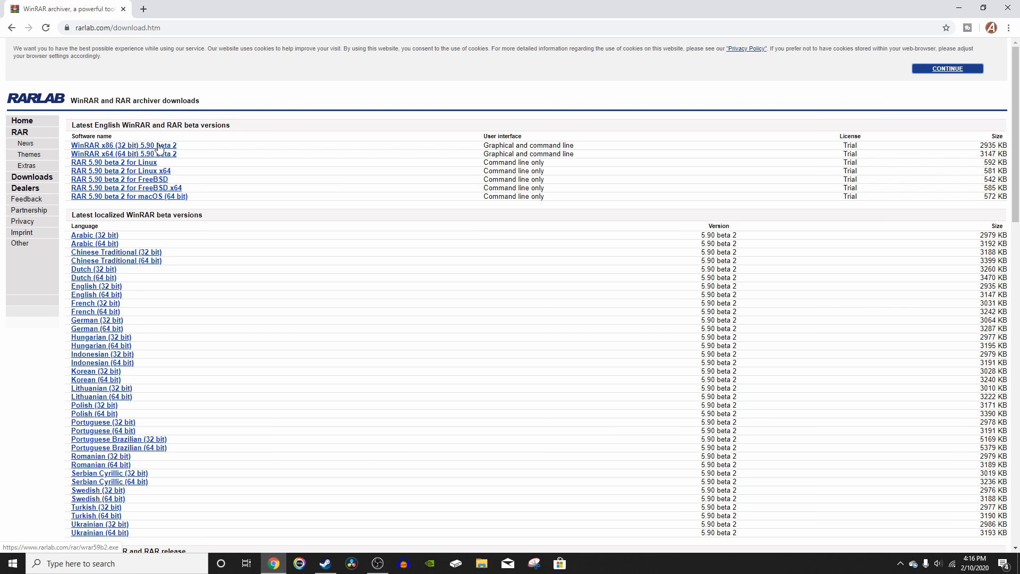
mouse_move(148, 186)
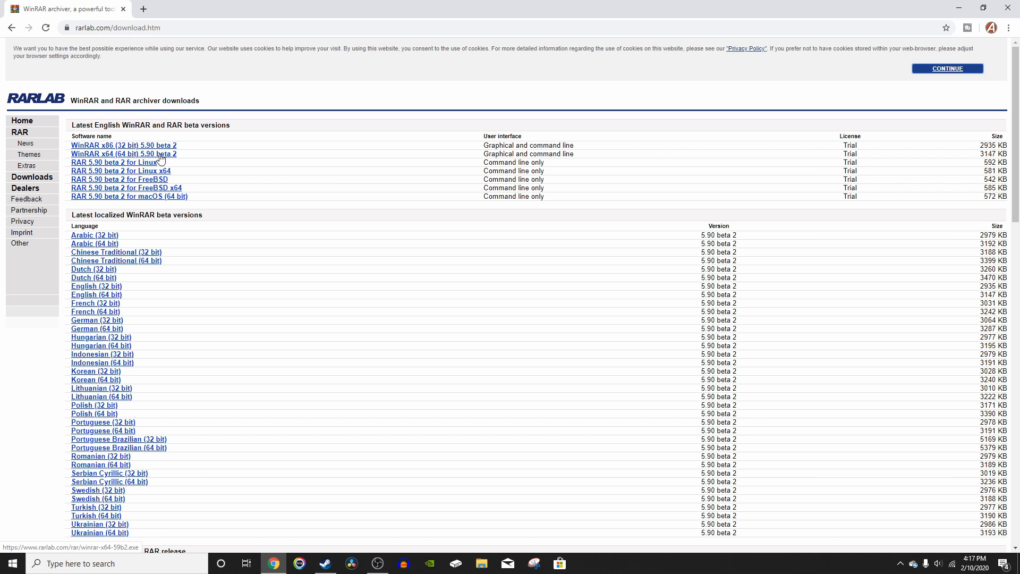
mouse_move(160, 159)
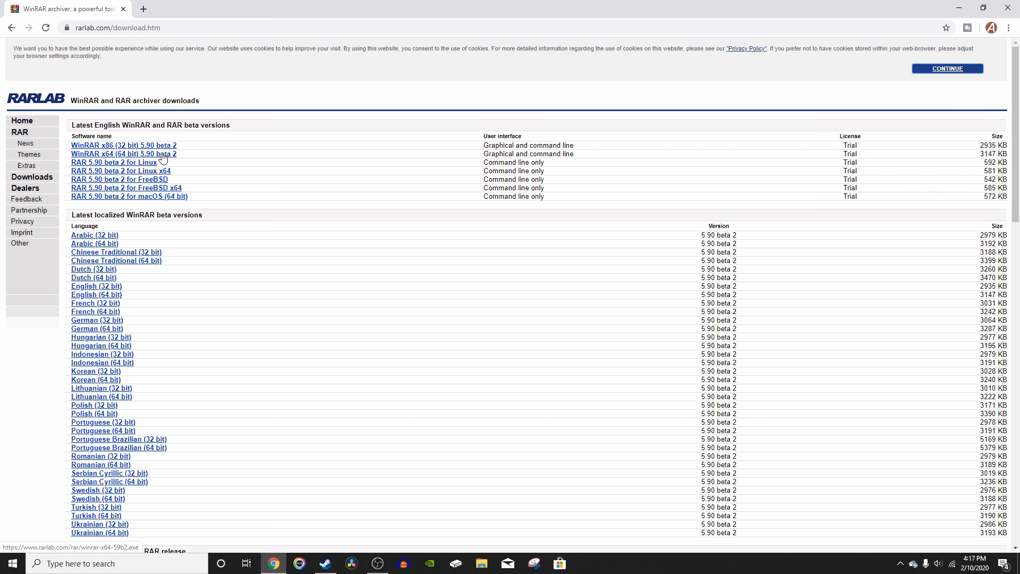
left_click(123, 153)
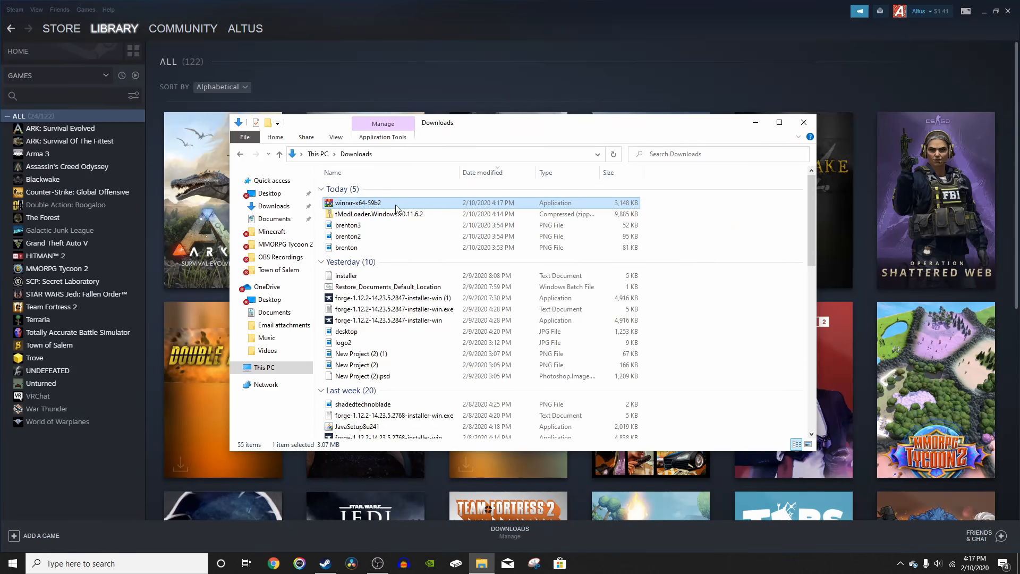
mouse_move(391, 202)
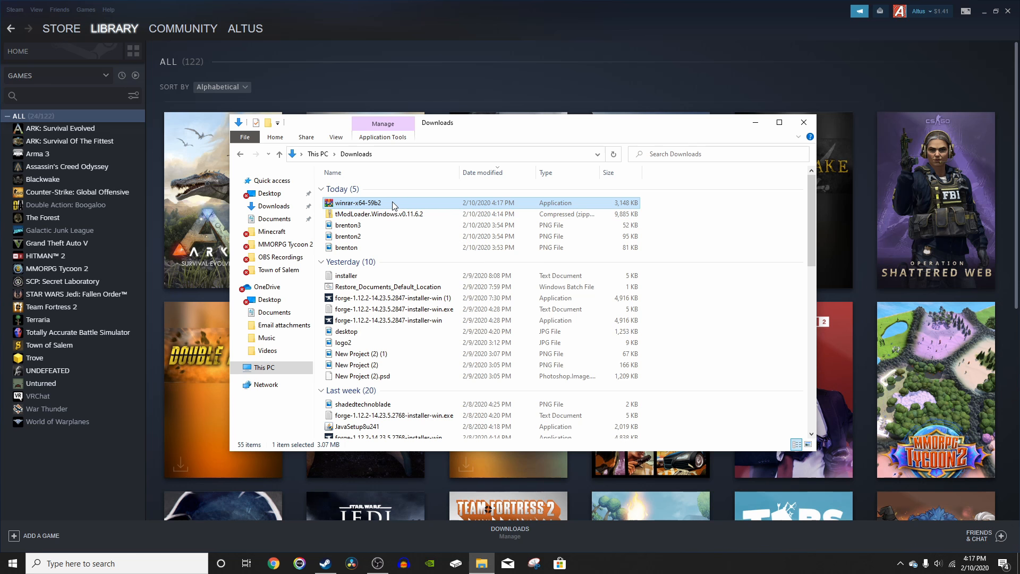
mouse_move(393, 202)
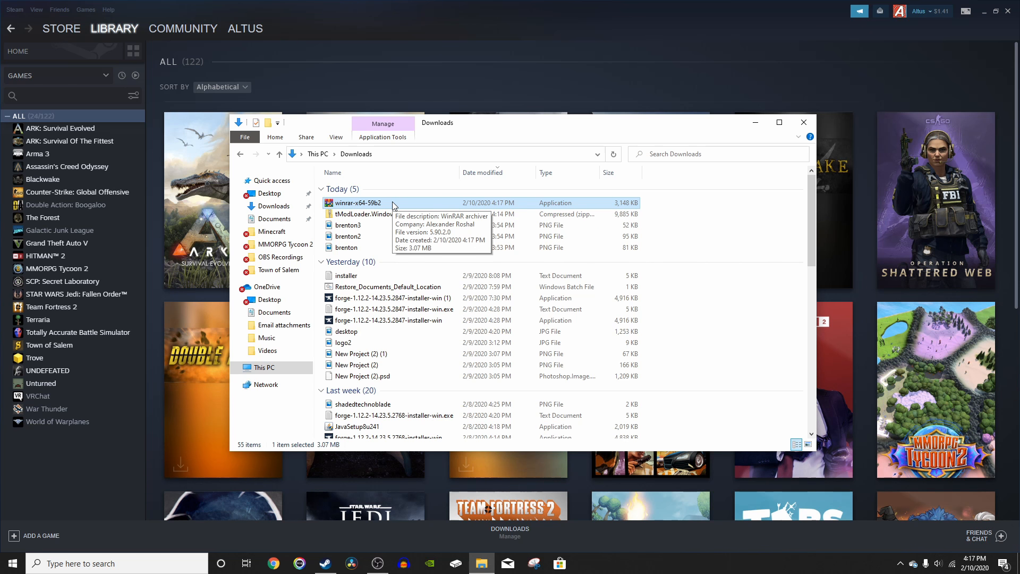
Step: Launch the winrar-x64-59b2 installer and enable adding WinRAR to the desktop
double_click(356, 202)
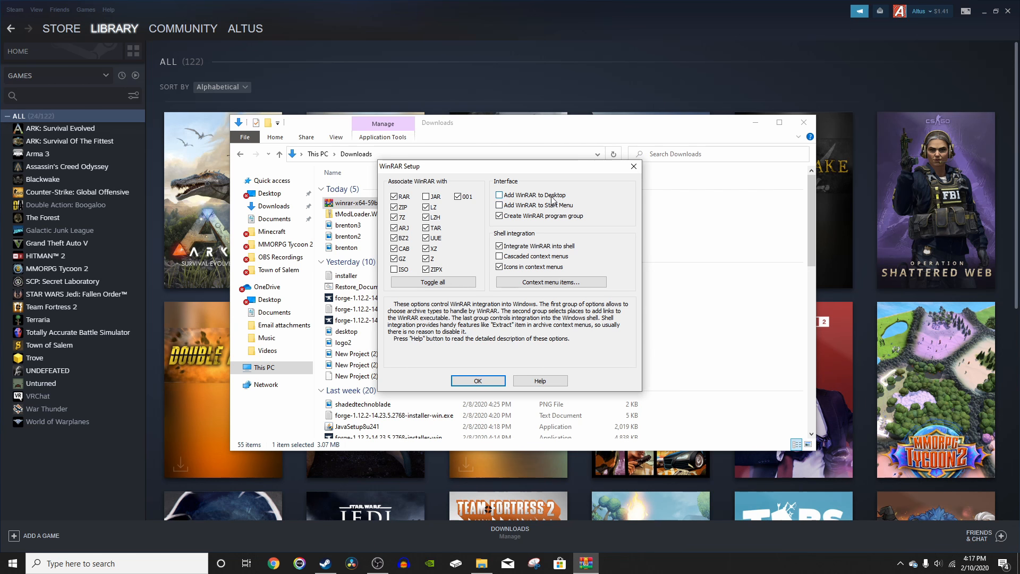
left_click(499, 195)
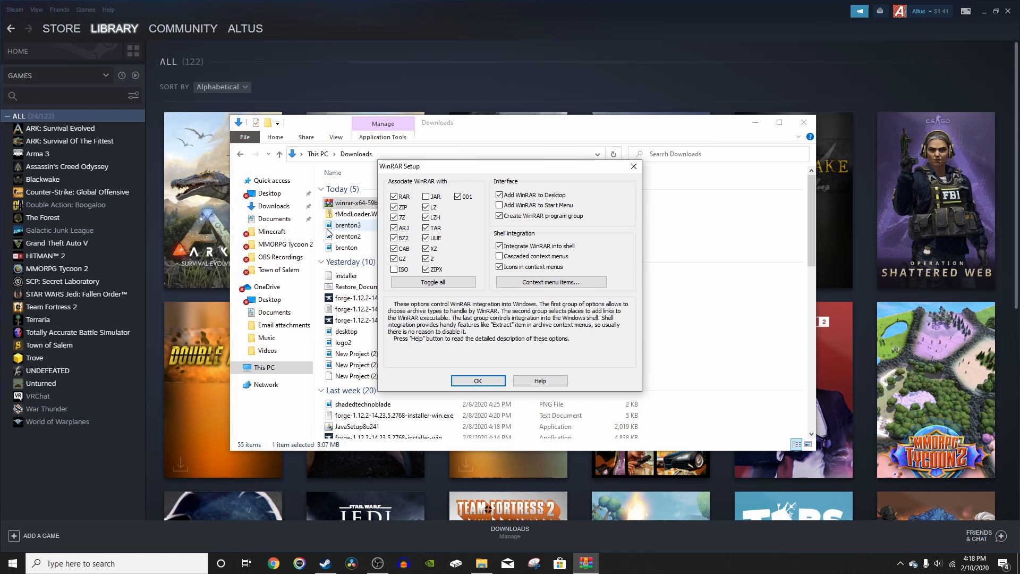
left_click(394, 196)
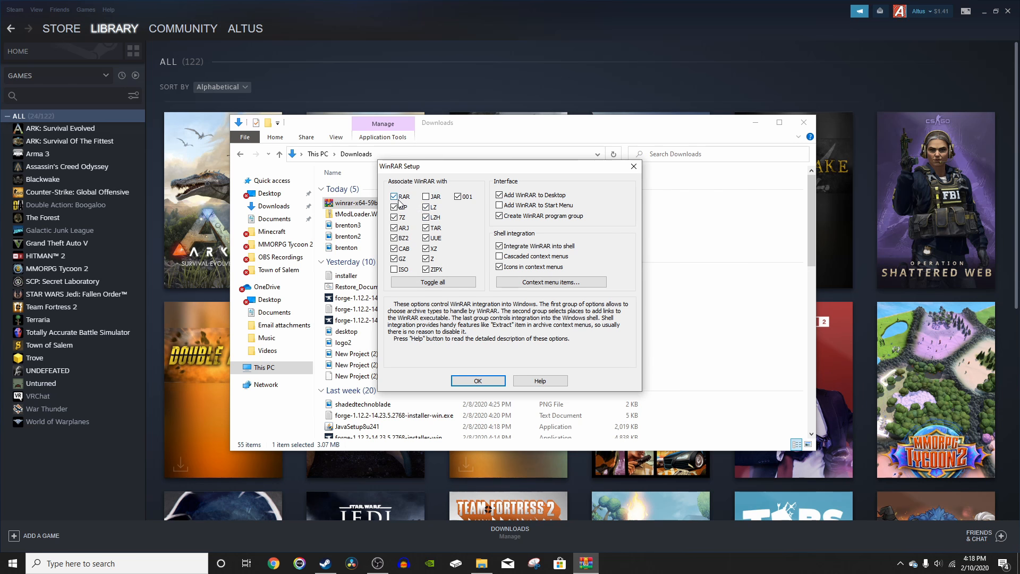
left_click(395, 207)
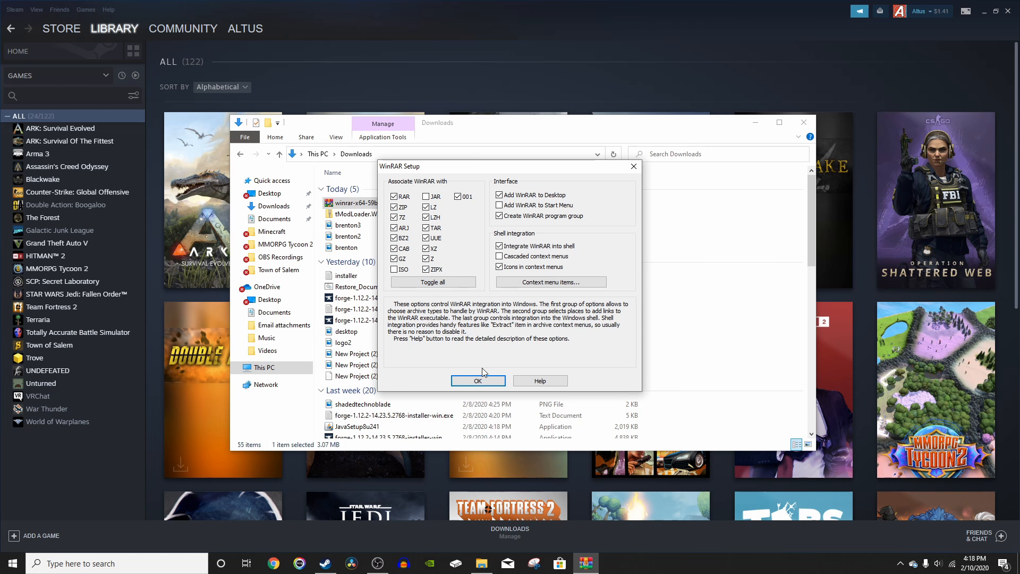
Step: Accept the setup options and finish the WinRAR installation
left_click(478, 381)
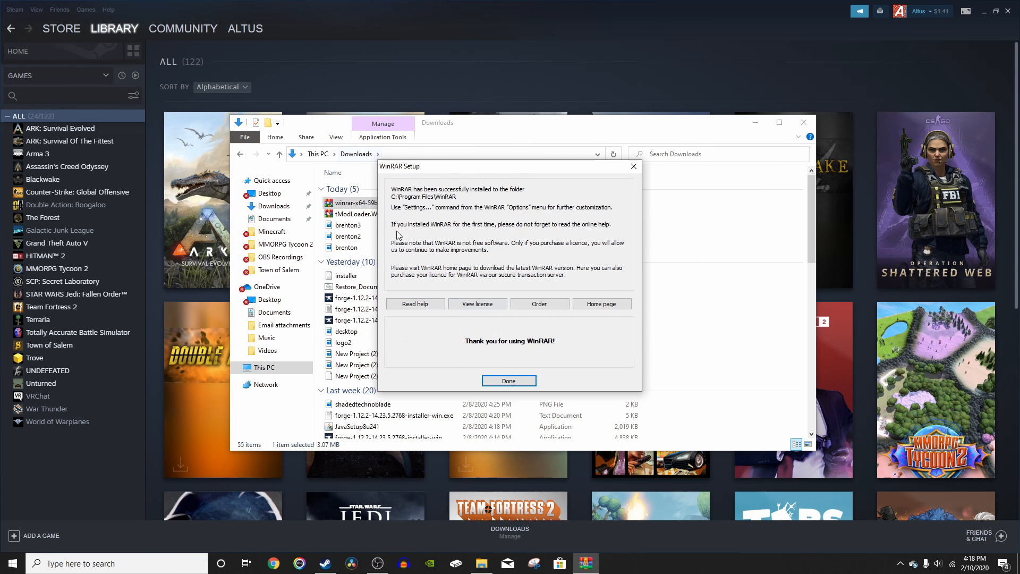
mouse_move(442, 194)
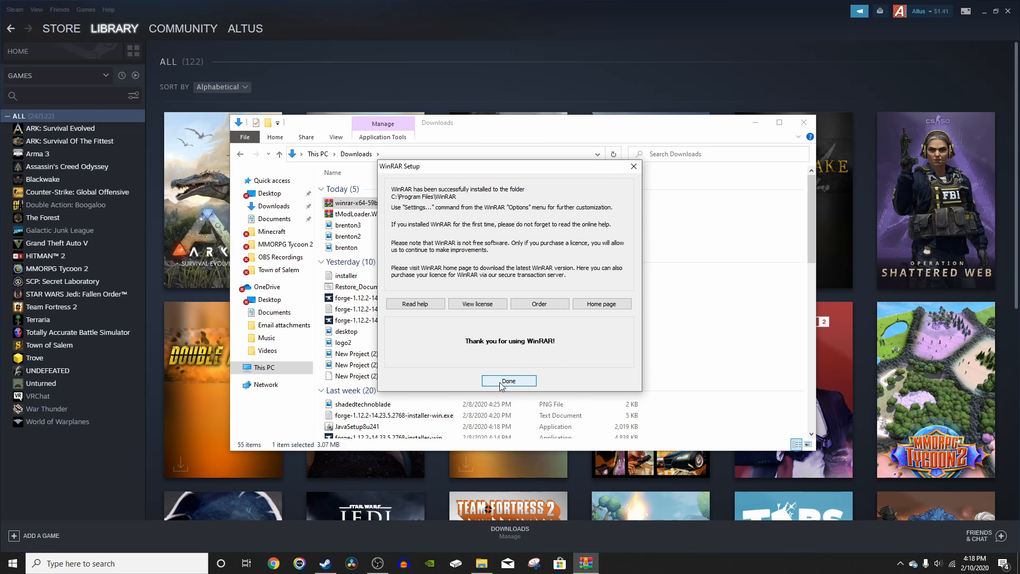
left_click(508, 381)
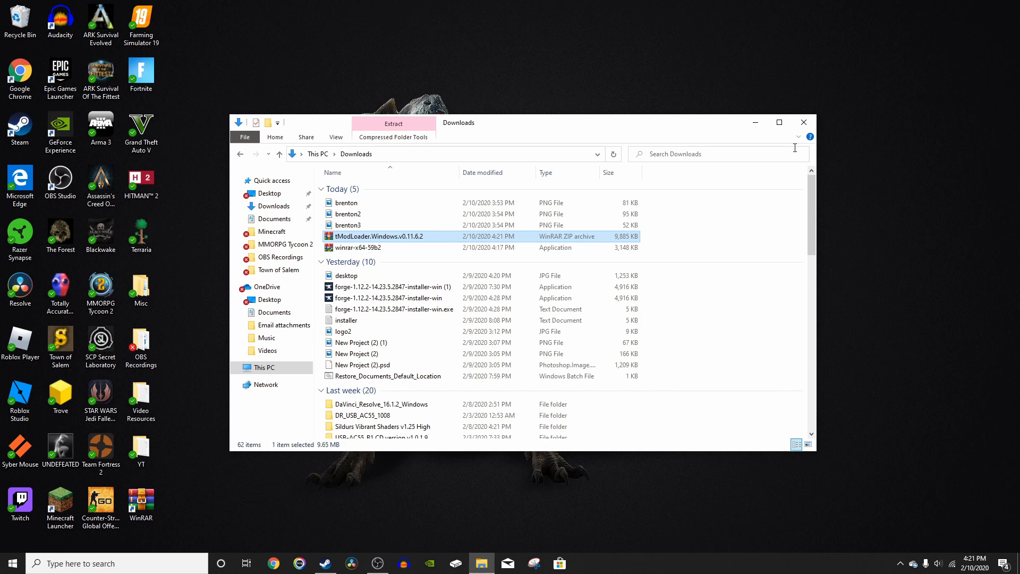
mouse_move(383, 148)
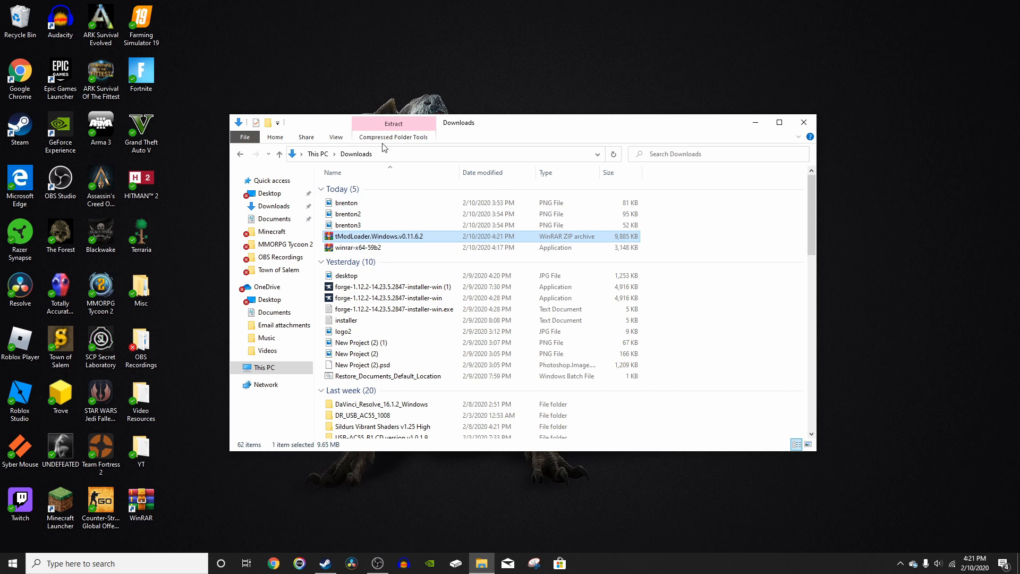
mouse_move(385, 235)
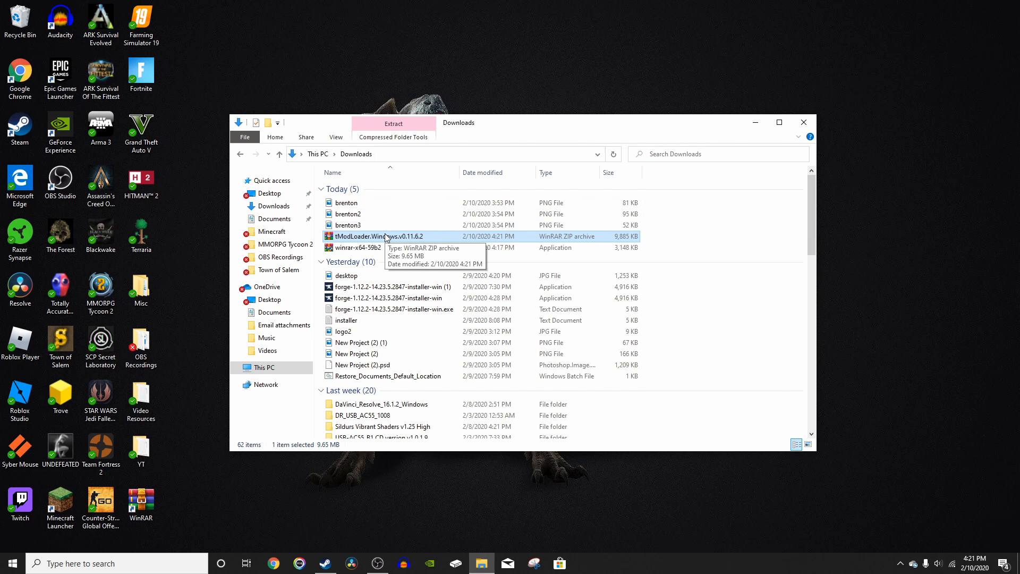
Step: Open tModLoader.Windows.v0.11.6.2.zip from Downloads in WinRAR
right_click(384, 236)
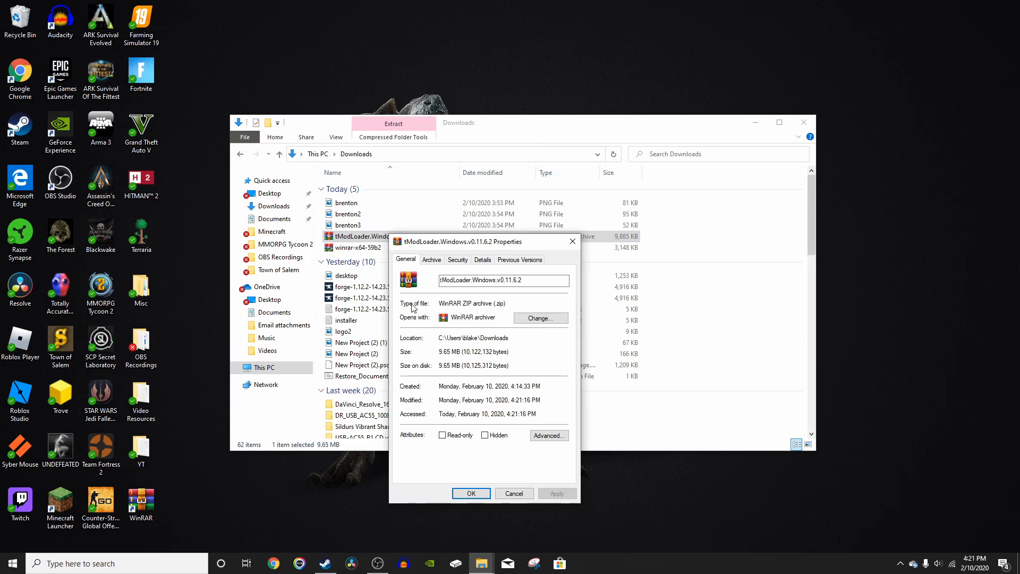
left_click_drag(484, 241, 484, 165)
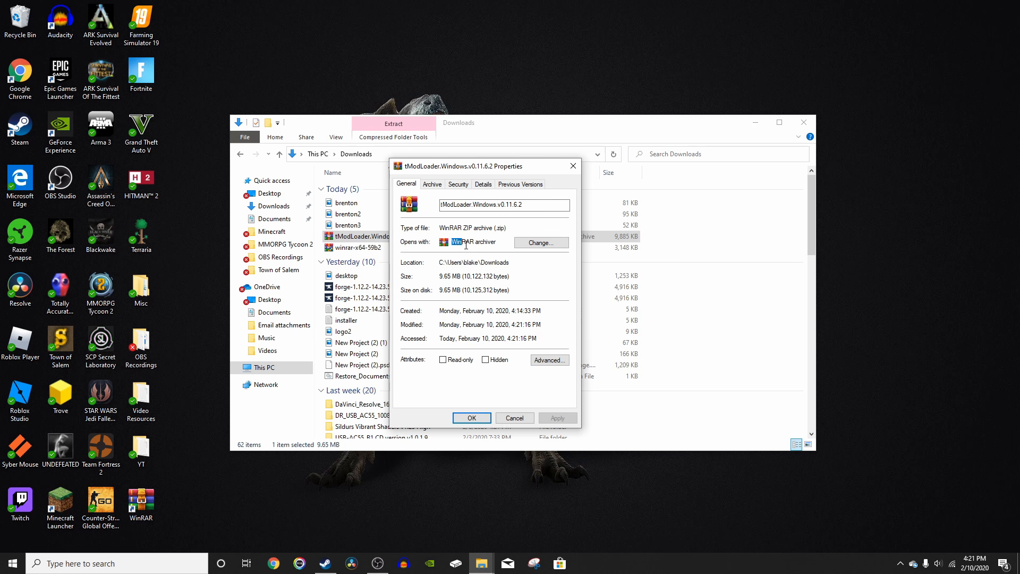
double_click(473, 241)
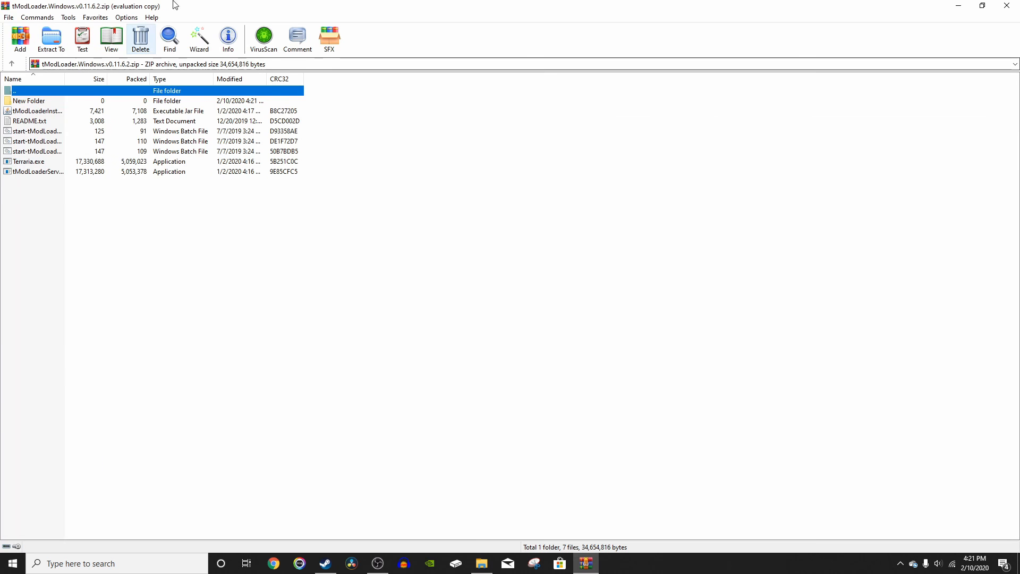
Step: Extract all tModLoader files to the desktop and open a new tmodloader folder there
key("ctrl+a")
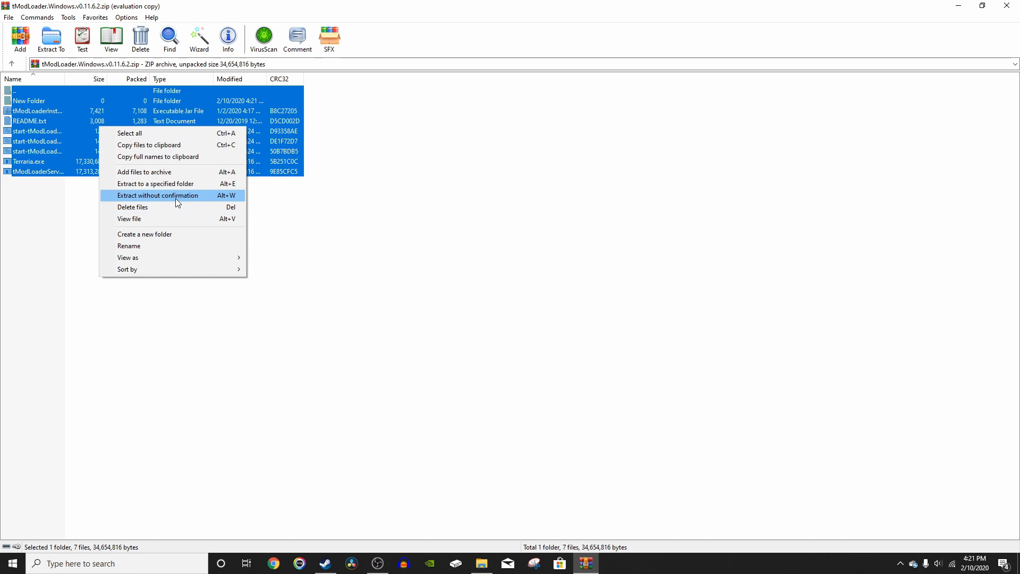
left_click(155, 183)
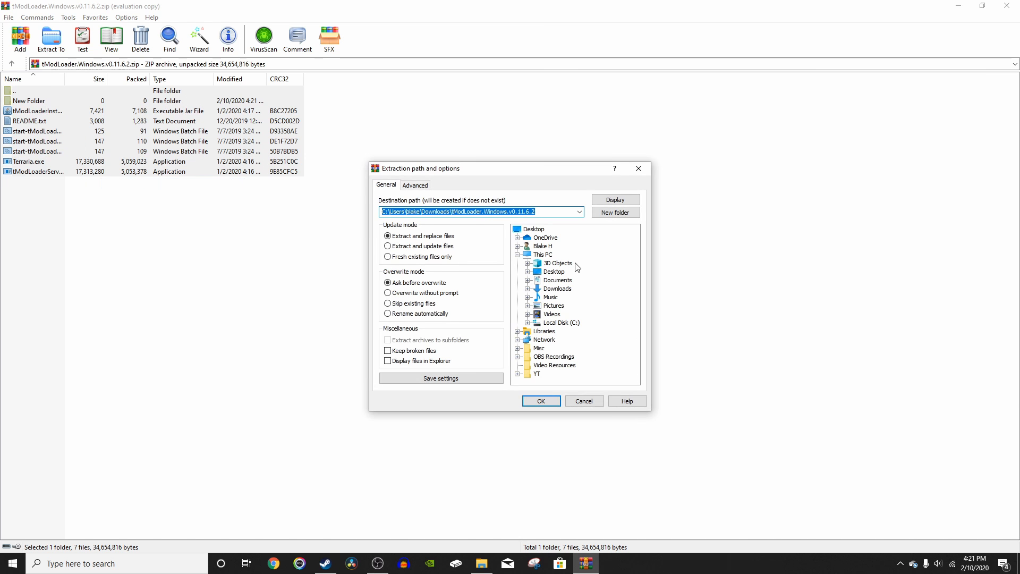
left_click(553, 271)
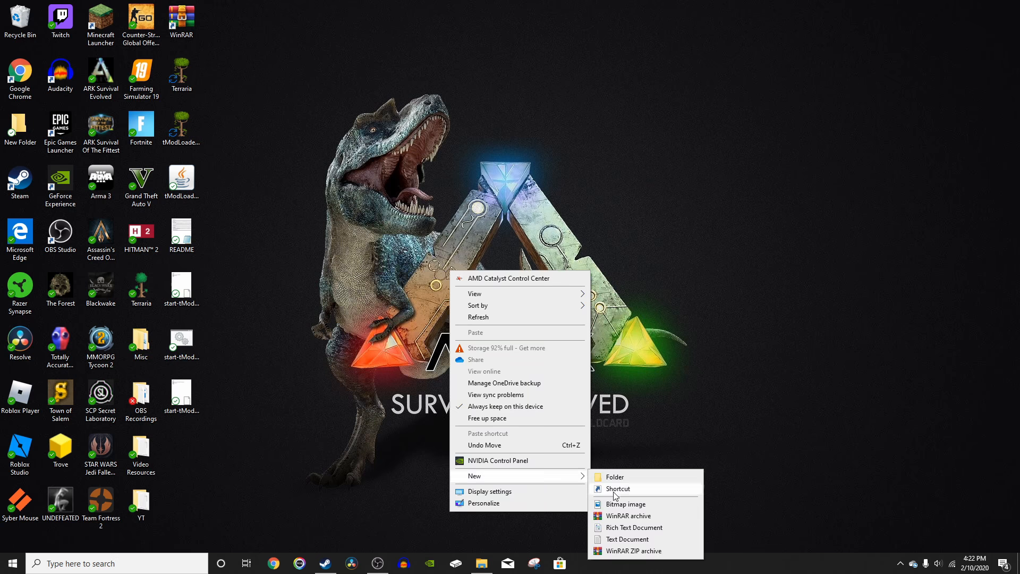
left_click(614, 477)
type("tmodloade")
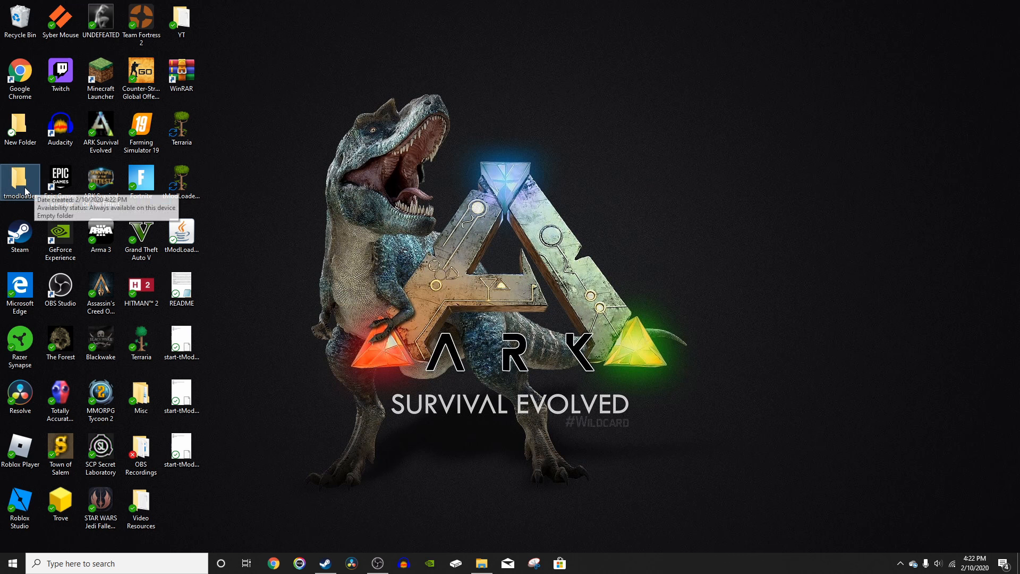
double_click(20, 179)
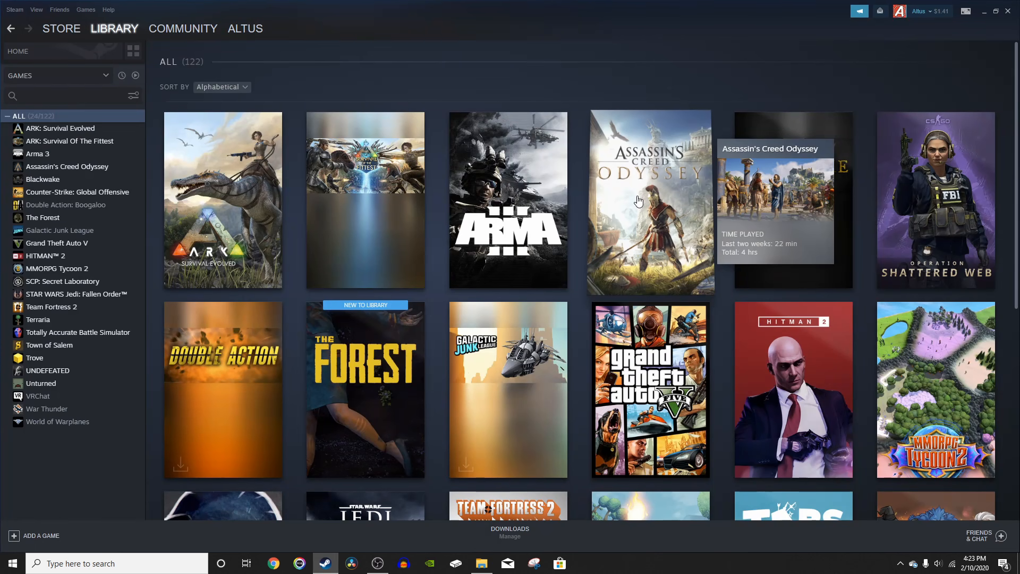
Step: Browse Terraria's local files from its Steam Properties, then close the properties window
right_click(38, 319)
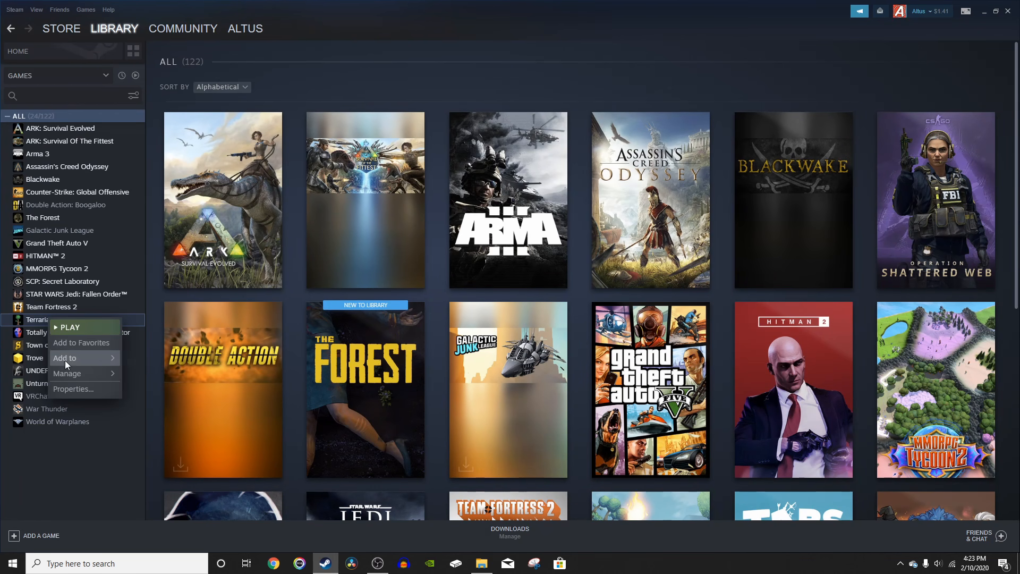
left_click(73, 388)
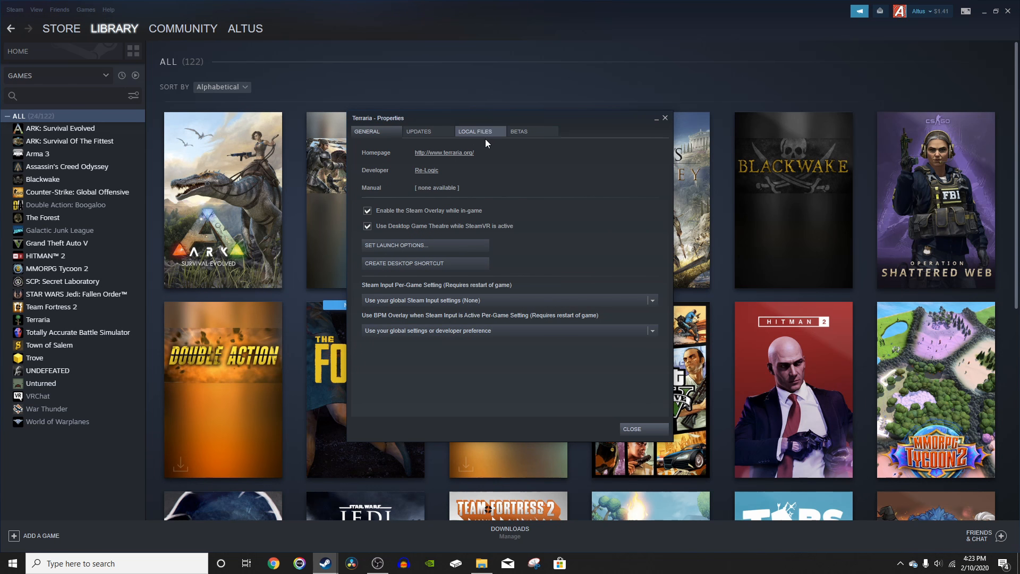
left_click(479, 131)
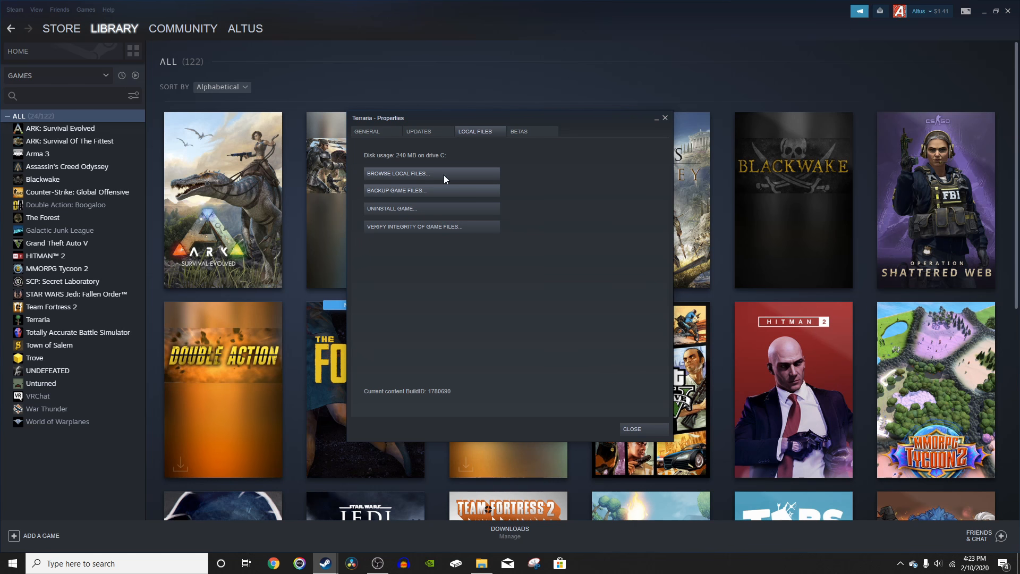
left_click(397, 173)
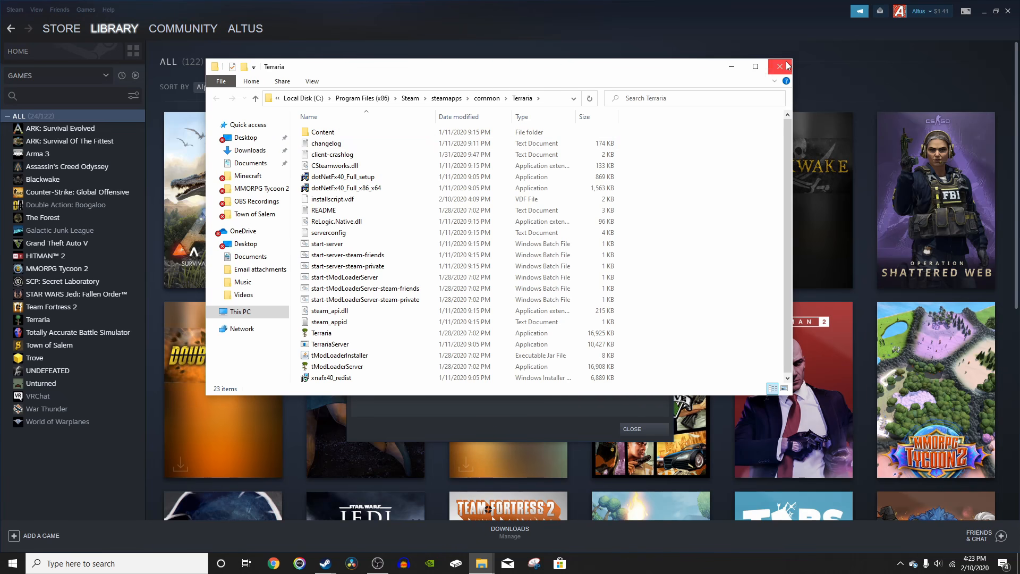
left_click(777, 66)
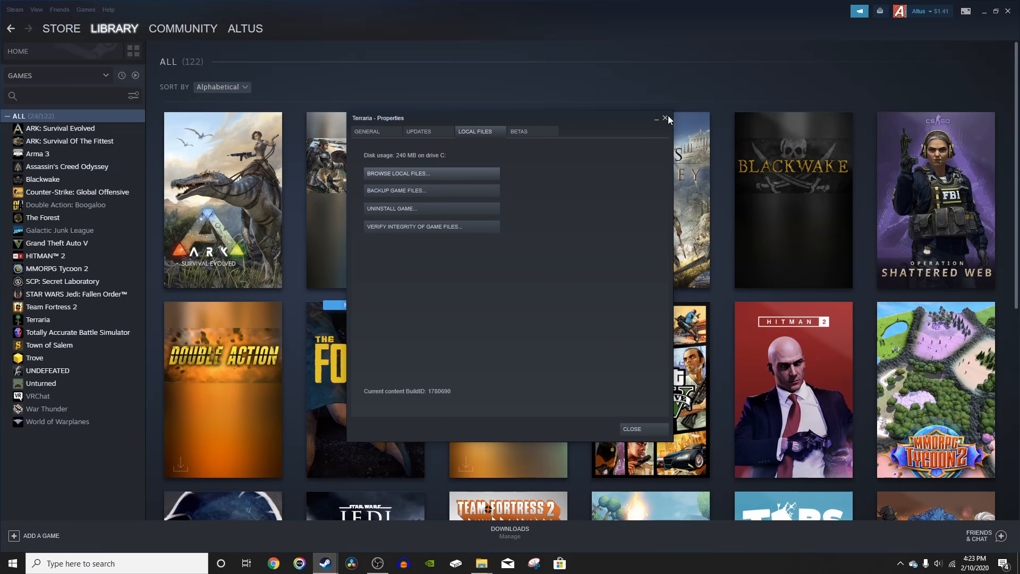
left_click(397, 173)
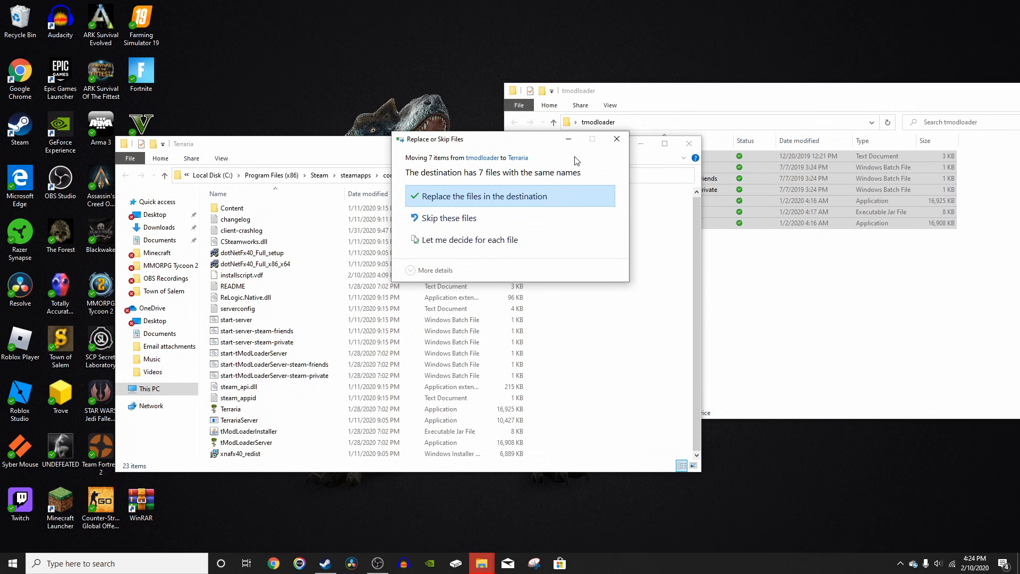
mouse_move(498, 182)
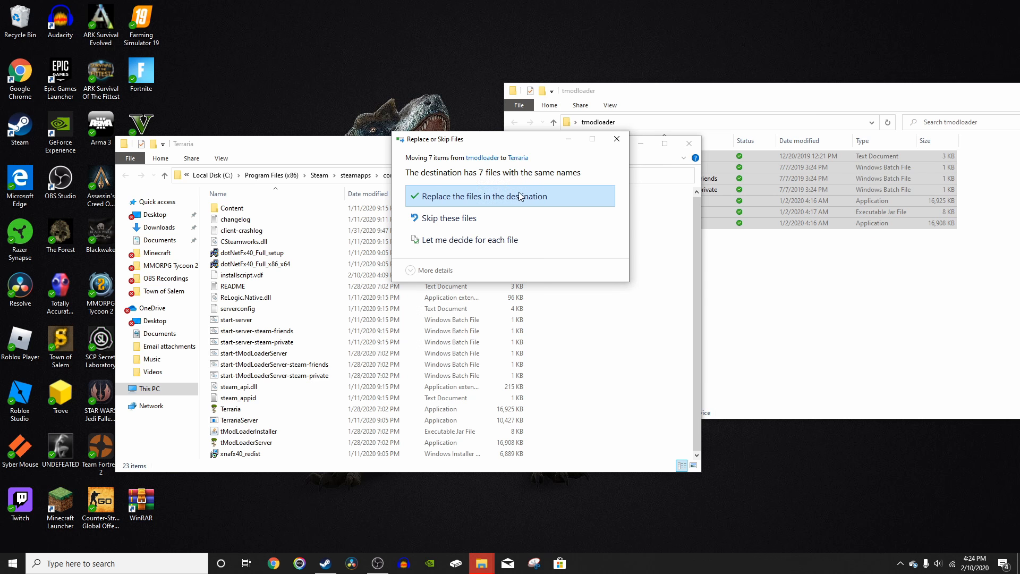
Step: Replace Terraria's existing files with the seven tModLoader files
left_click(461, 196)
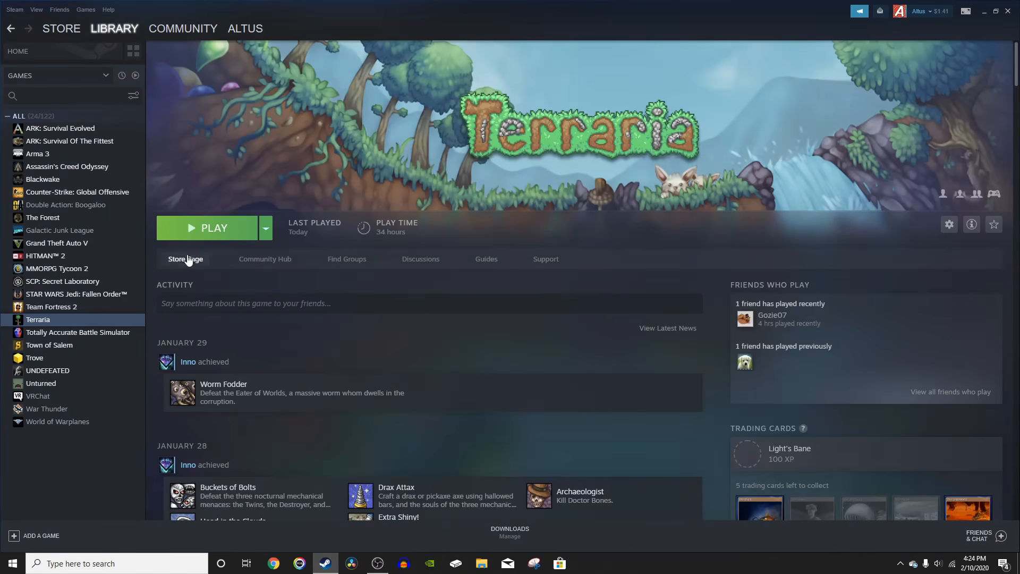
Step: Launch Terraria from Steam to load the tModLoader v0.11.6.2 menu
left_click(214, 228)
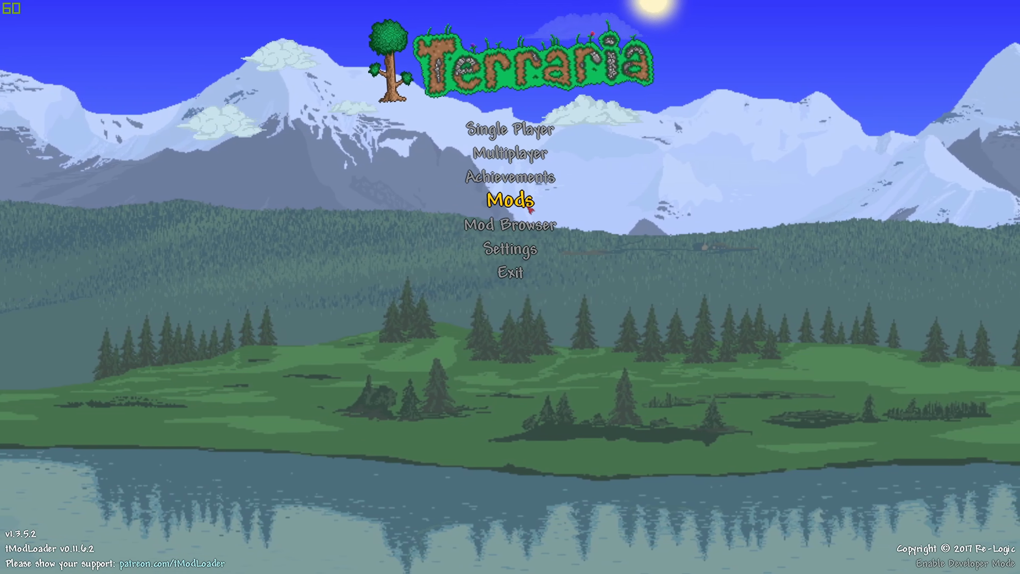
left_click(508, 248)
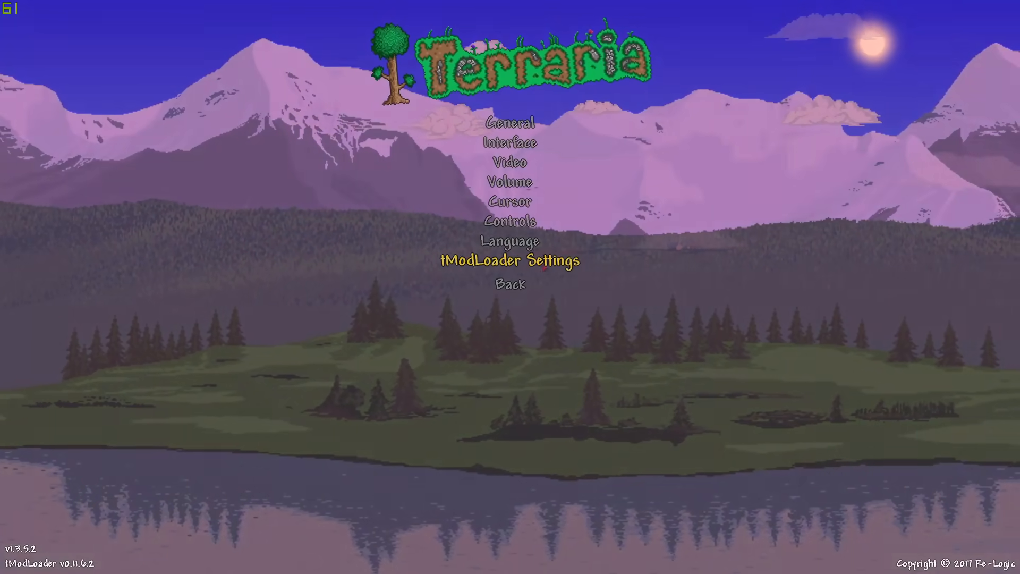
left_click(509, 261)
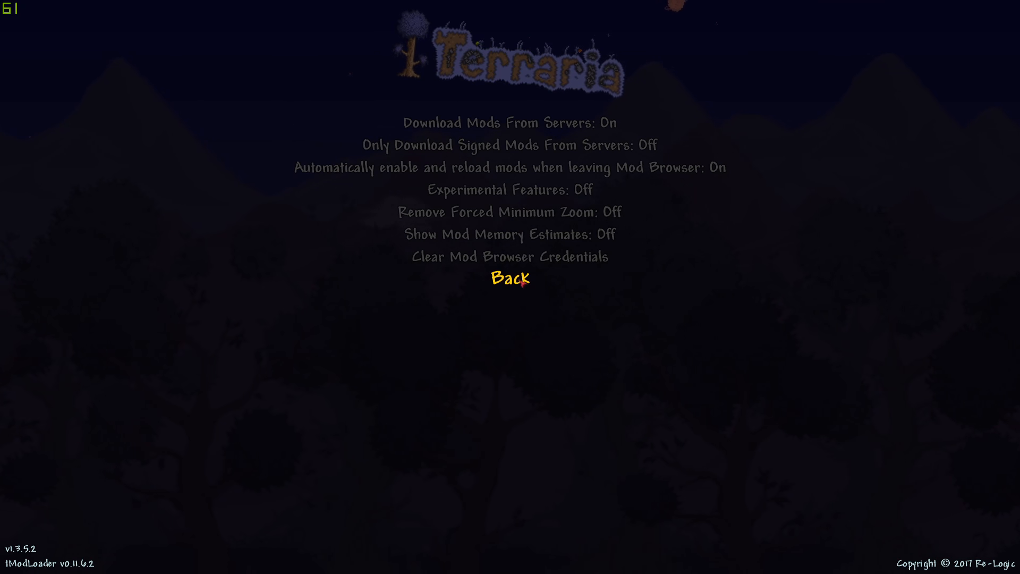
mouse_move(510, 168)
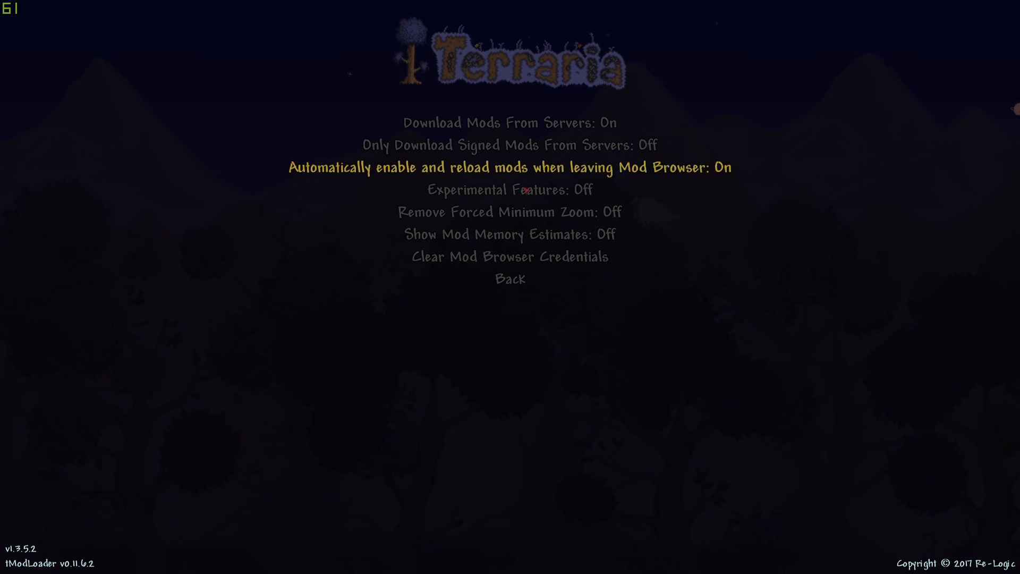
mouse_move(510, 278)
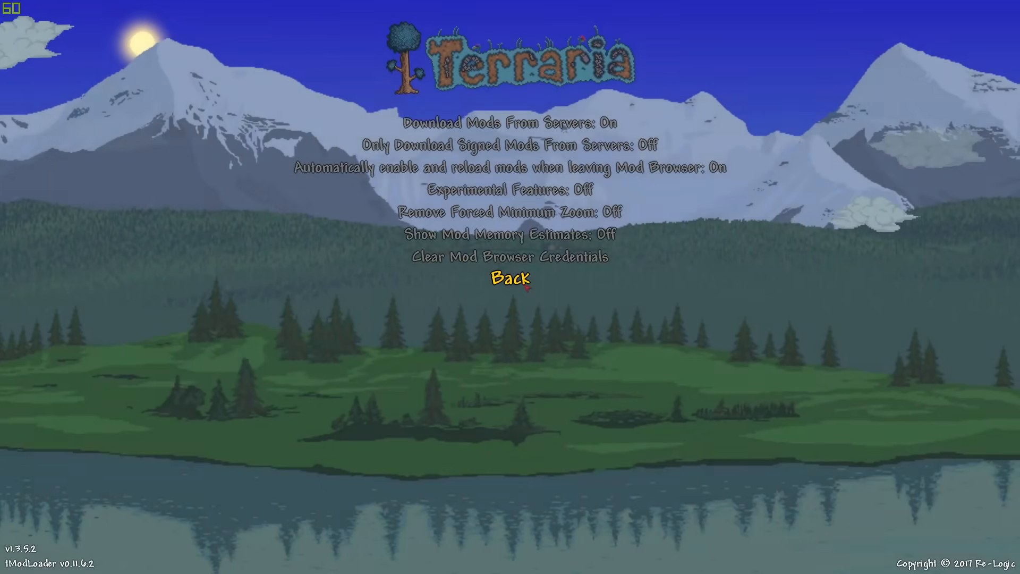
left_click(509, 279)
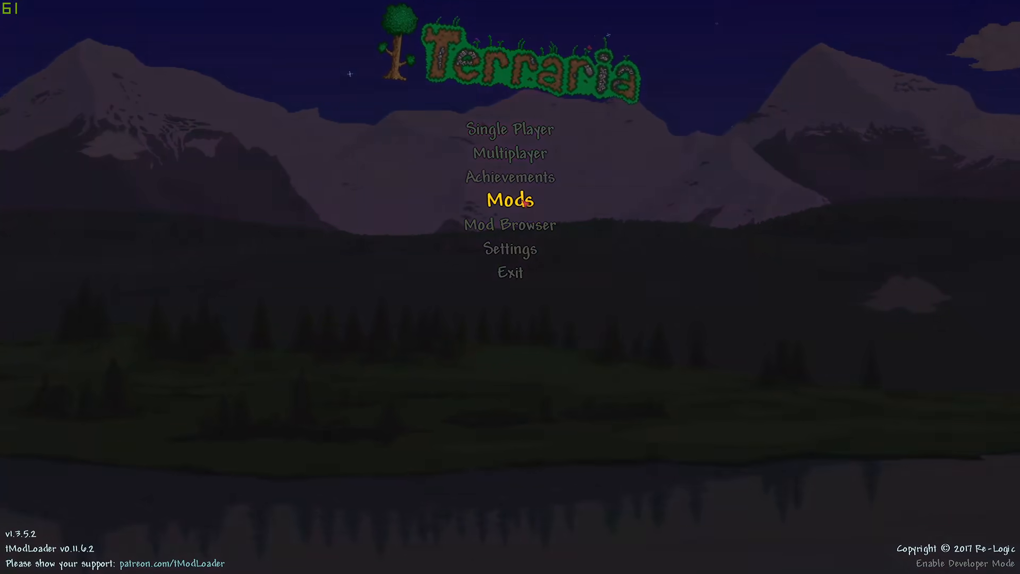
left_click(509, 200)
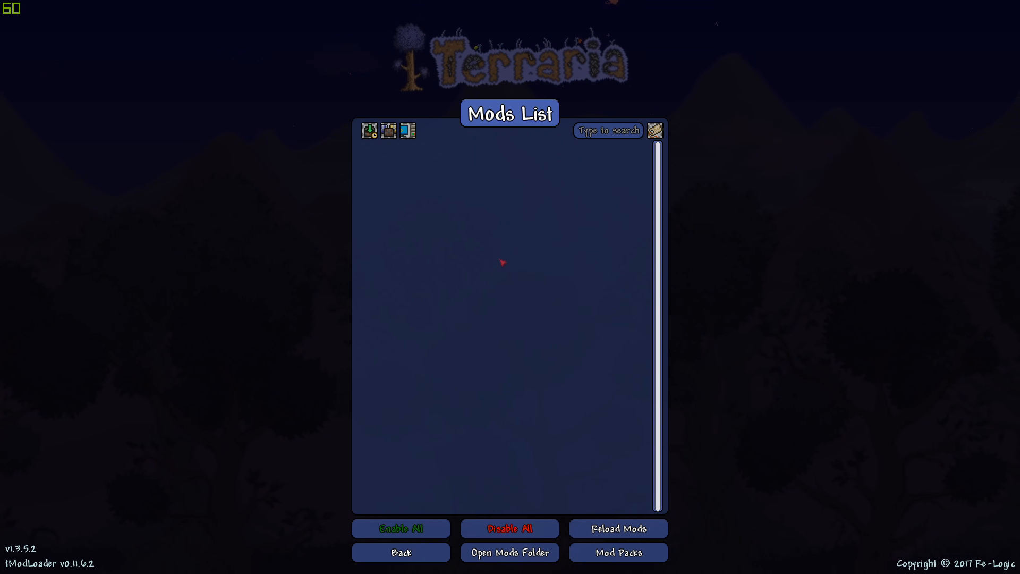
mouse_move(510, 528)
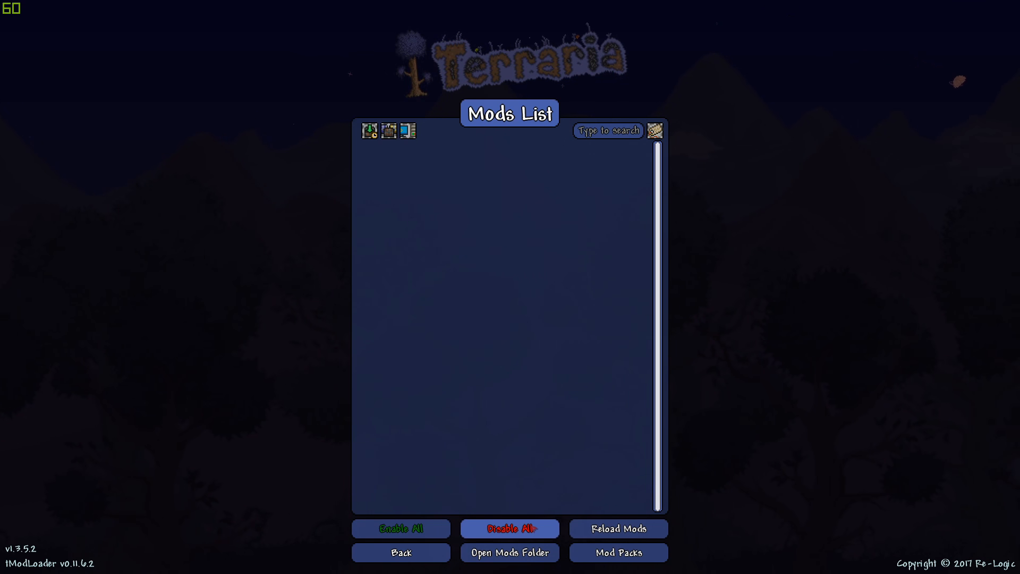
left_click(401, 553)
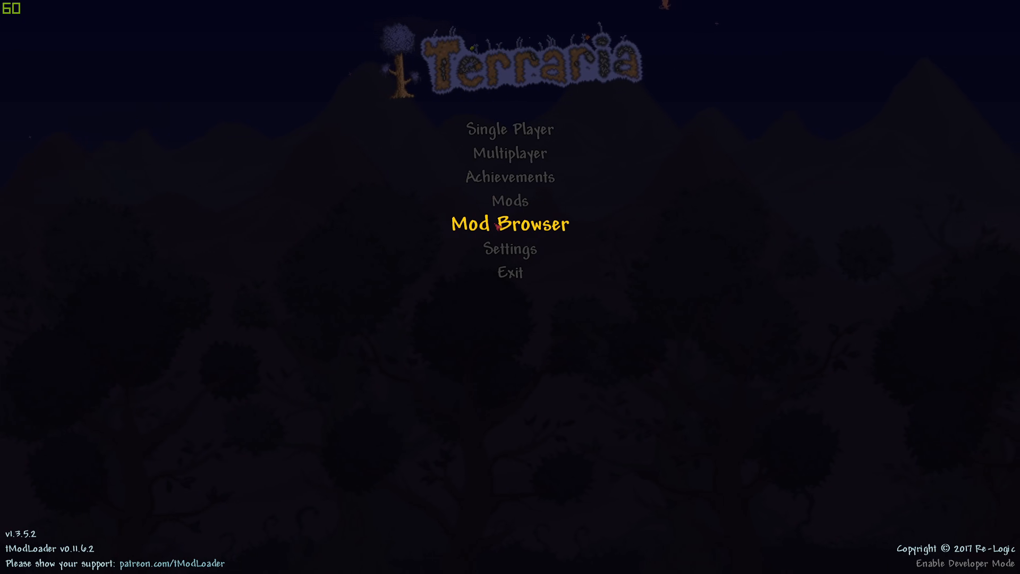
left_click(509, 224)
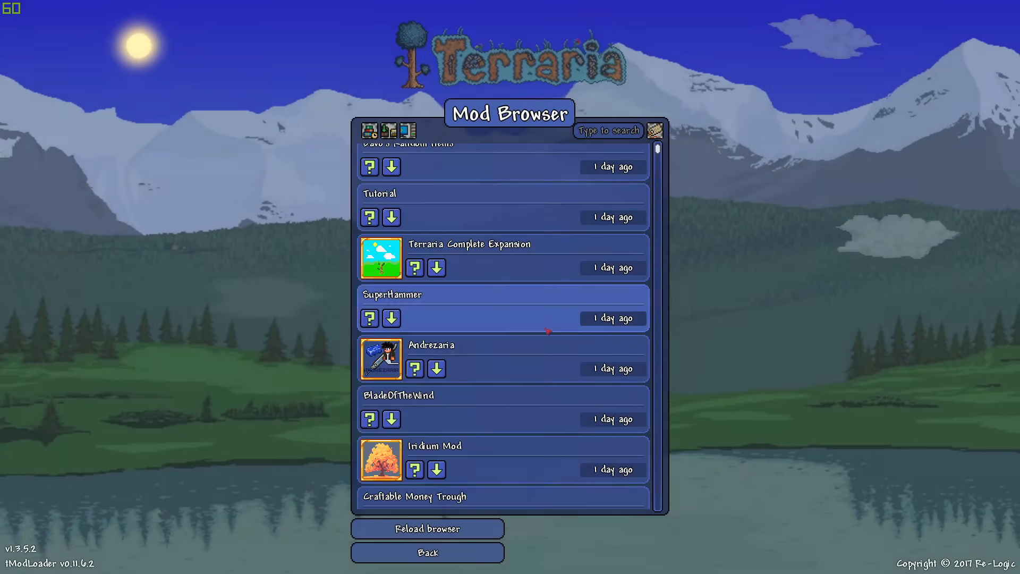
scroll("down", 3)
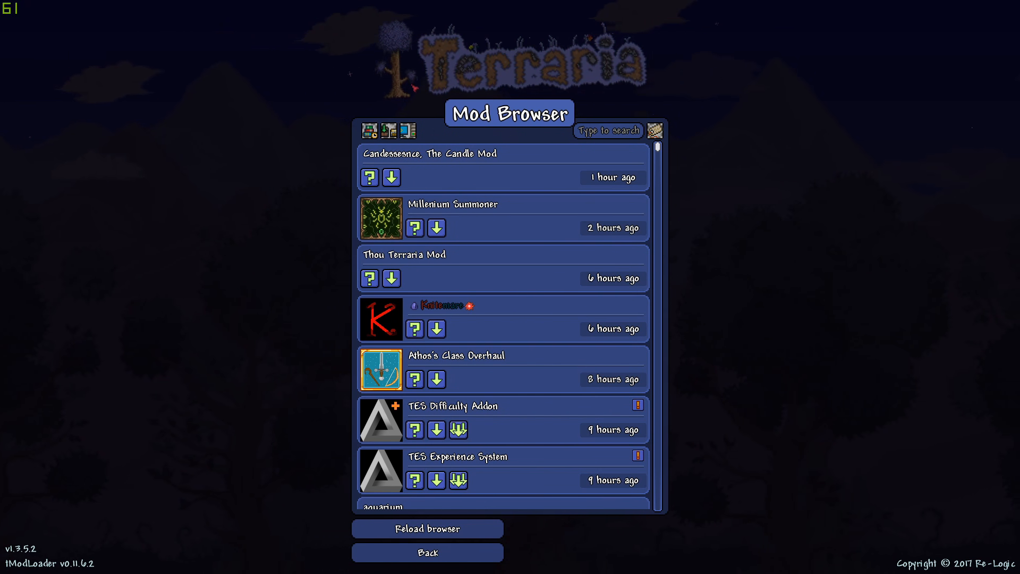
mouse_move(389, 131)
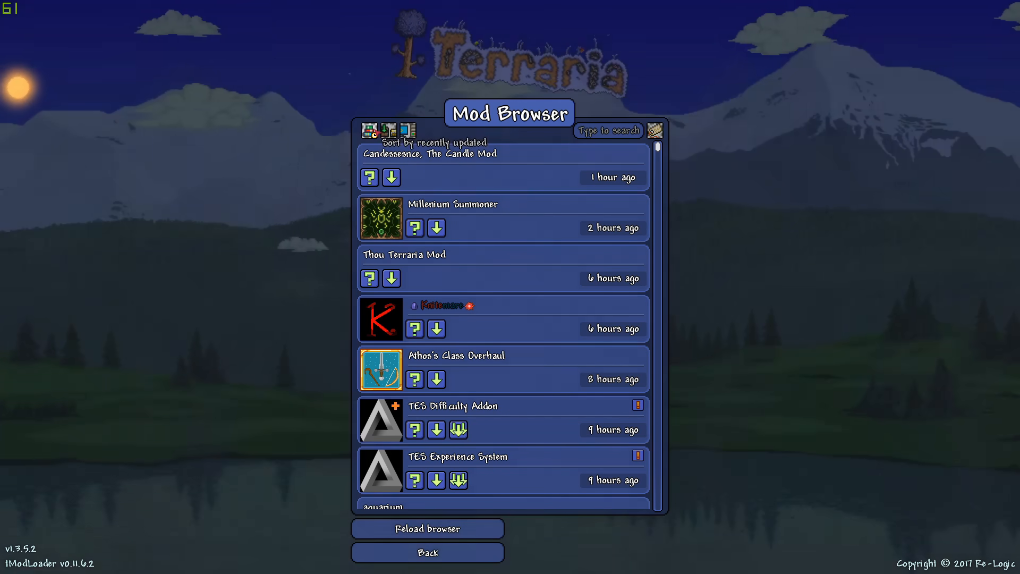
left_click(371, 130)
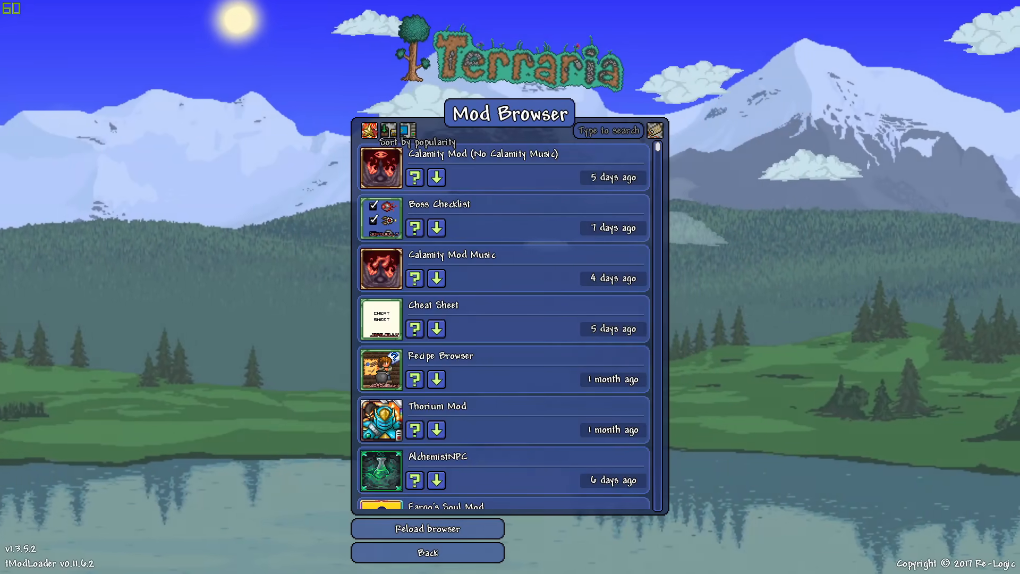
left_click(370, 130)
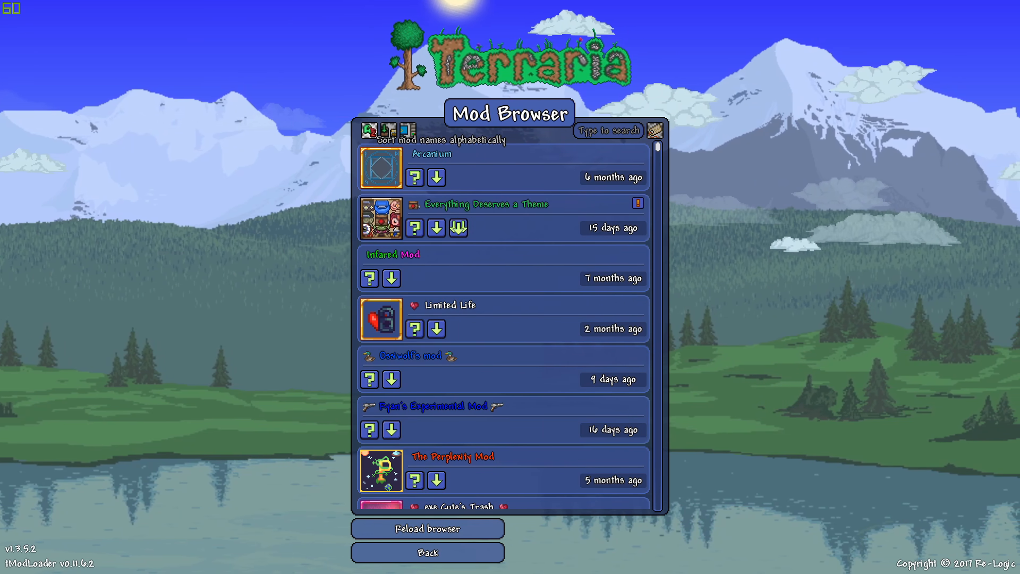
left_click(370, 129)
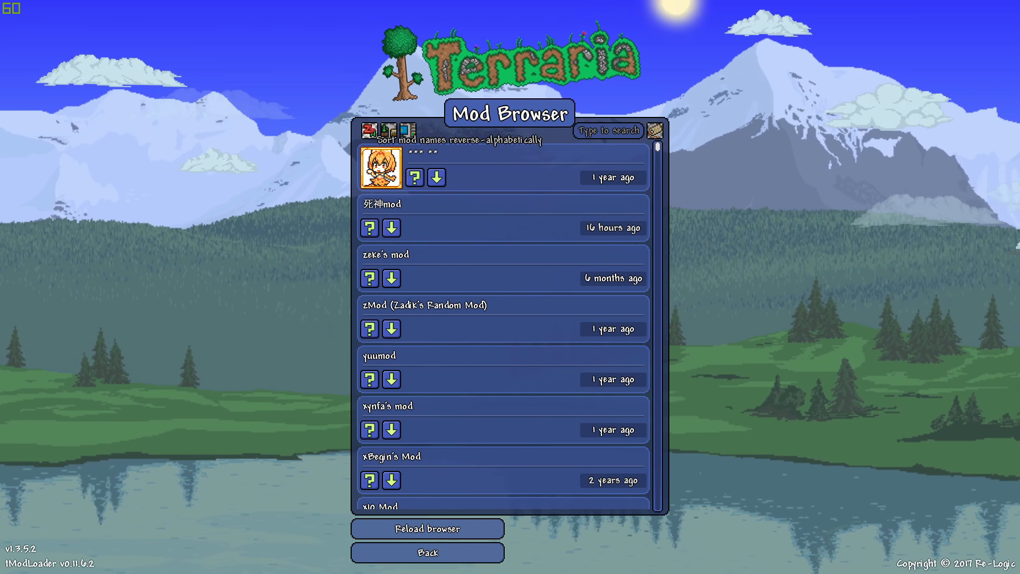
left_click(369, 130)
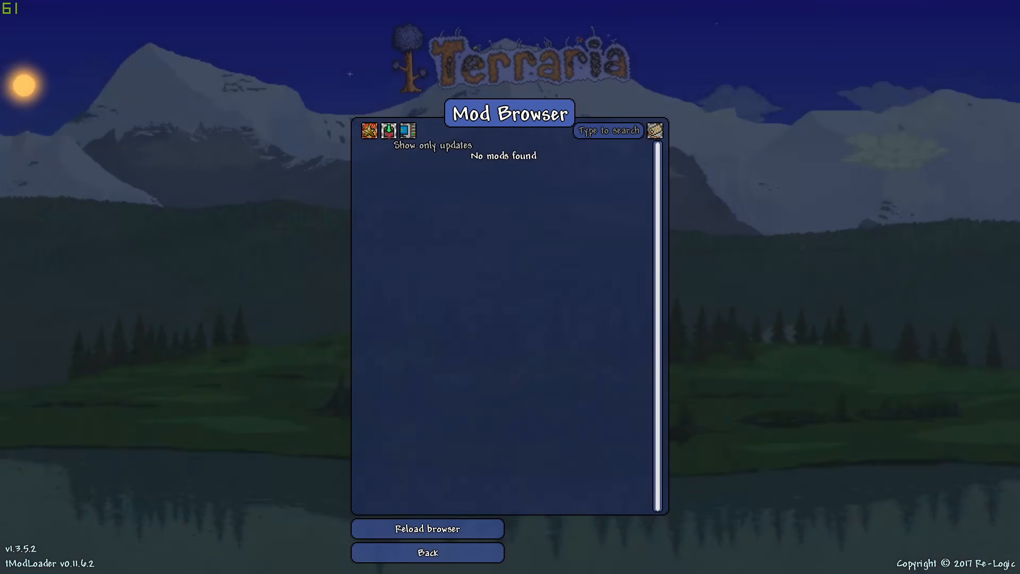
left_click(426, 528)
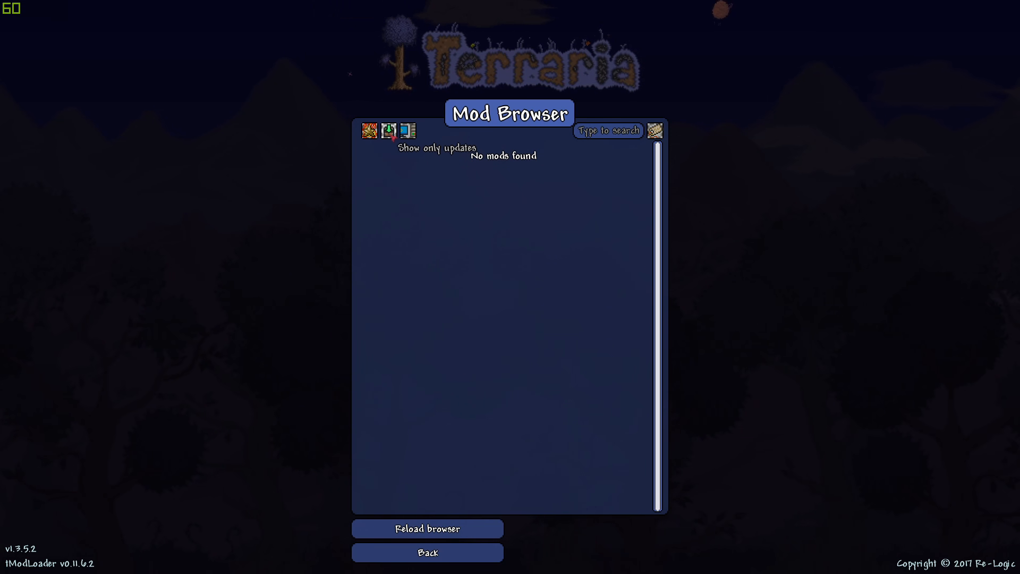
left_click(389, 131)
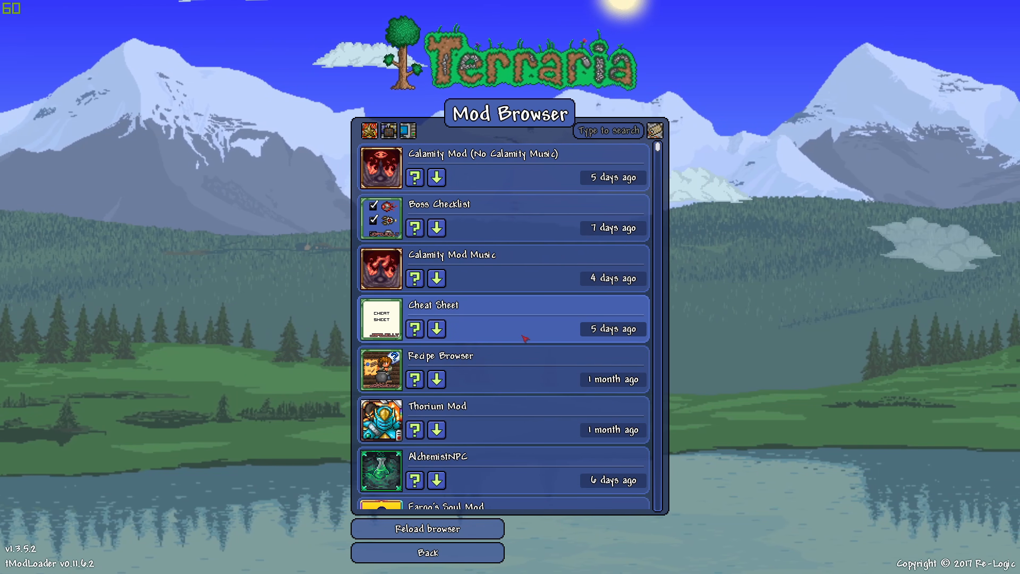
scroll("down", 3)
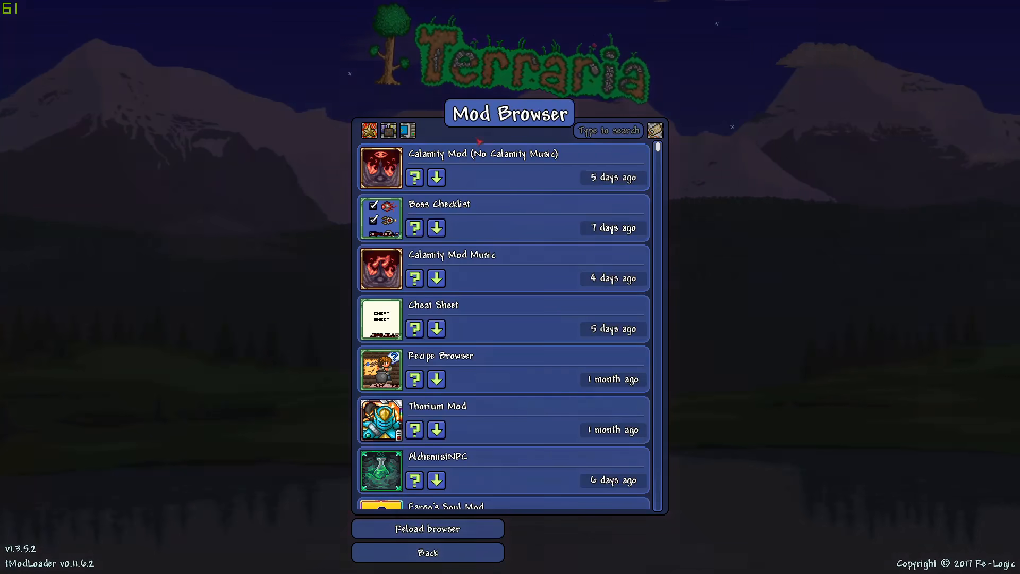
left_click(413, 177)
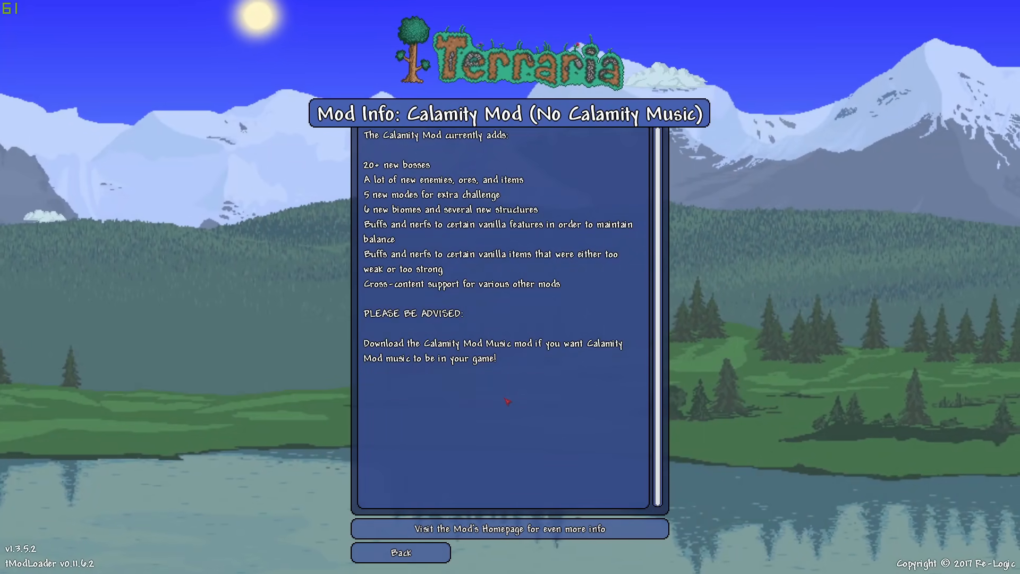
left_click(400, 552)
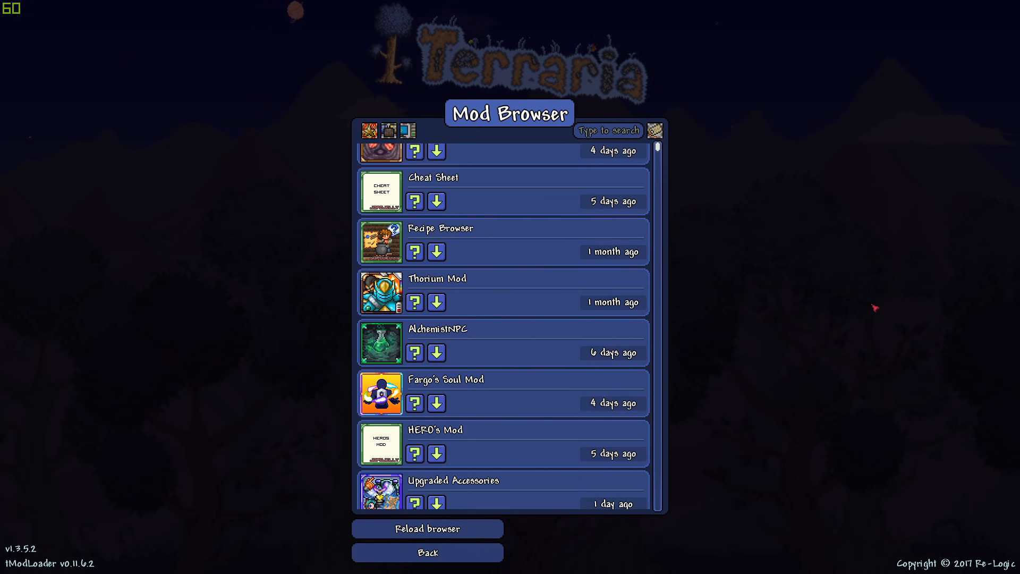
Step: Confirm Boss Checklist v0.1.12 is enabled in the Mods List and go back
scroll("down", 3)
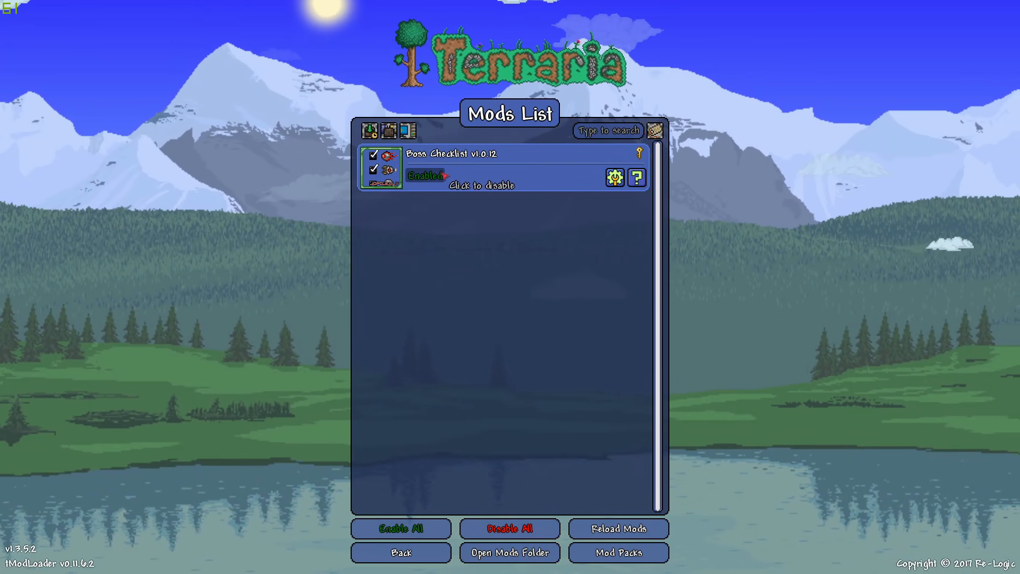
left_click(426, 176)
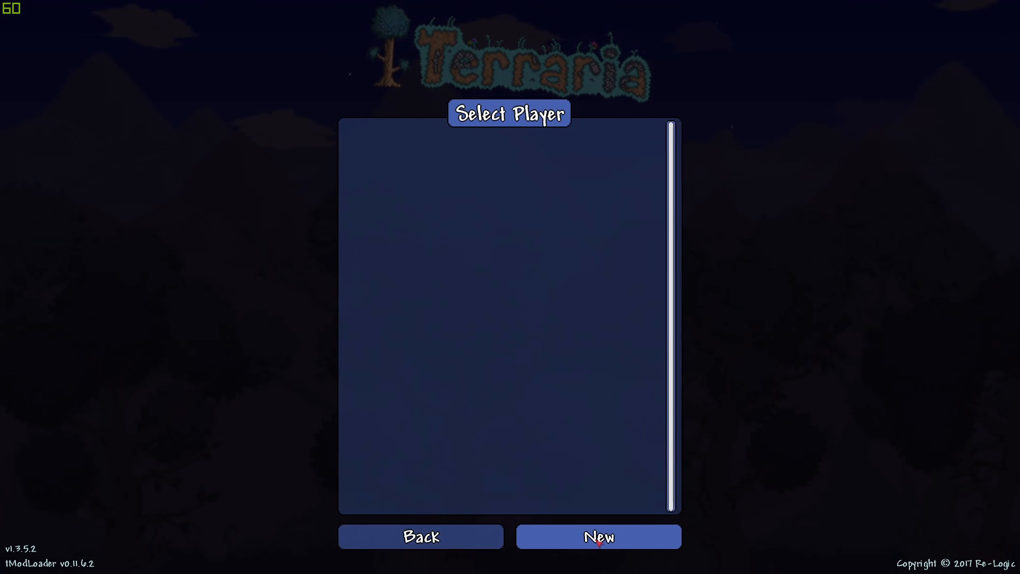
Step: Create a new player named Test with the default appearance
left_click(596, 536)
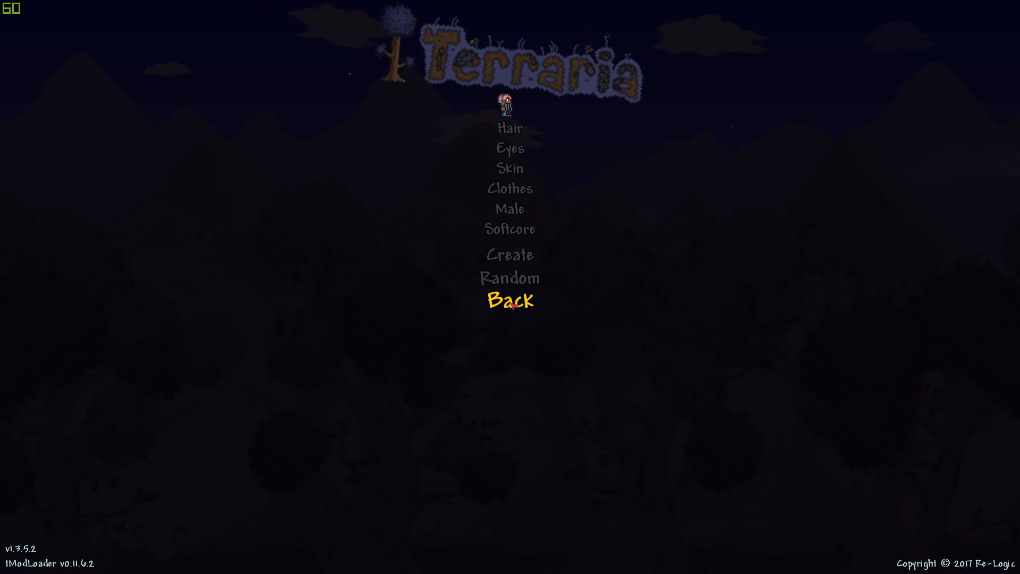
left_click(510, 254)
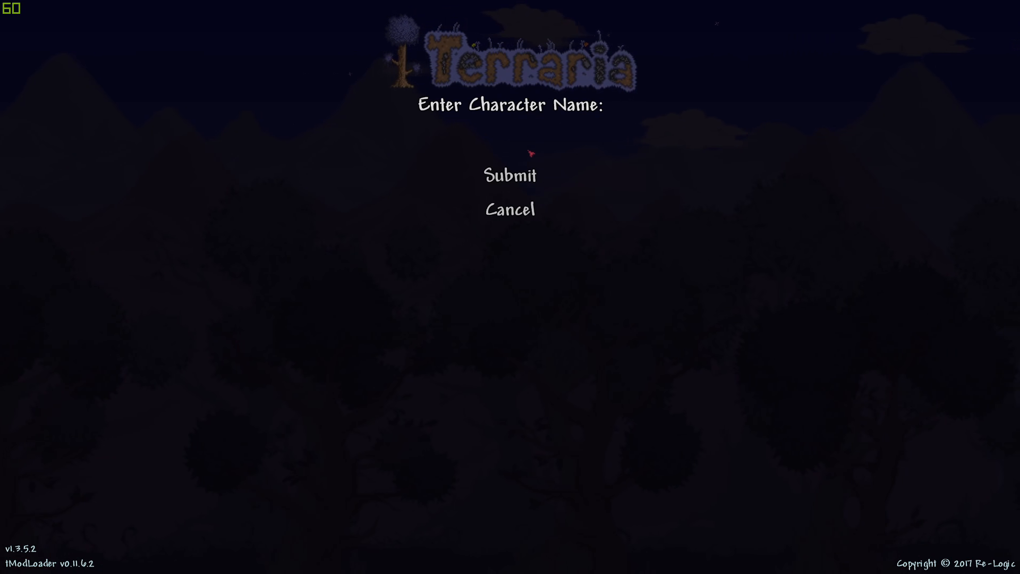
type("Test")
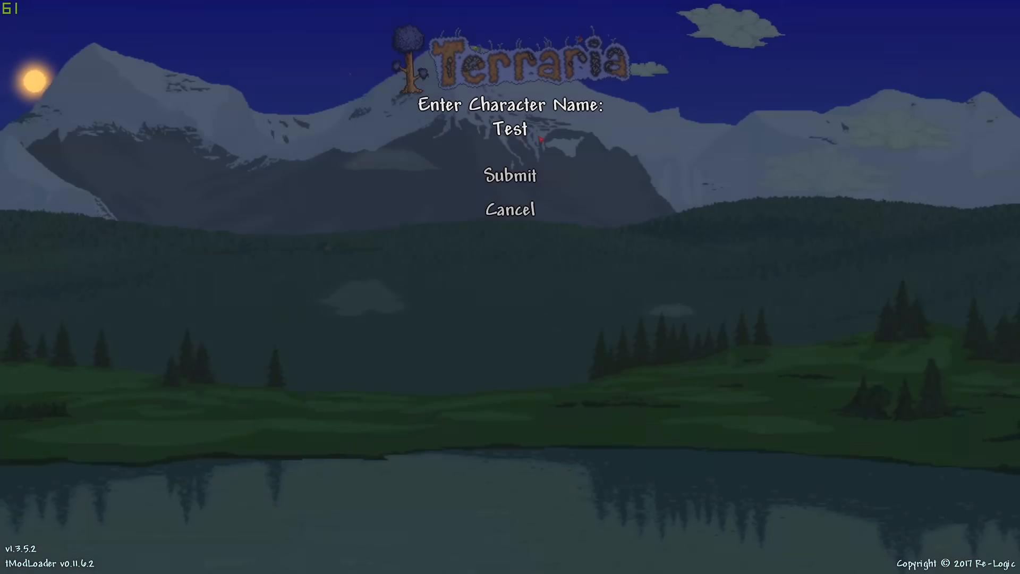
left_click(510, 176)
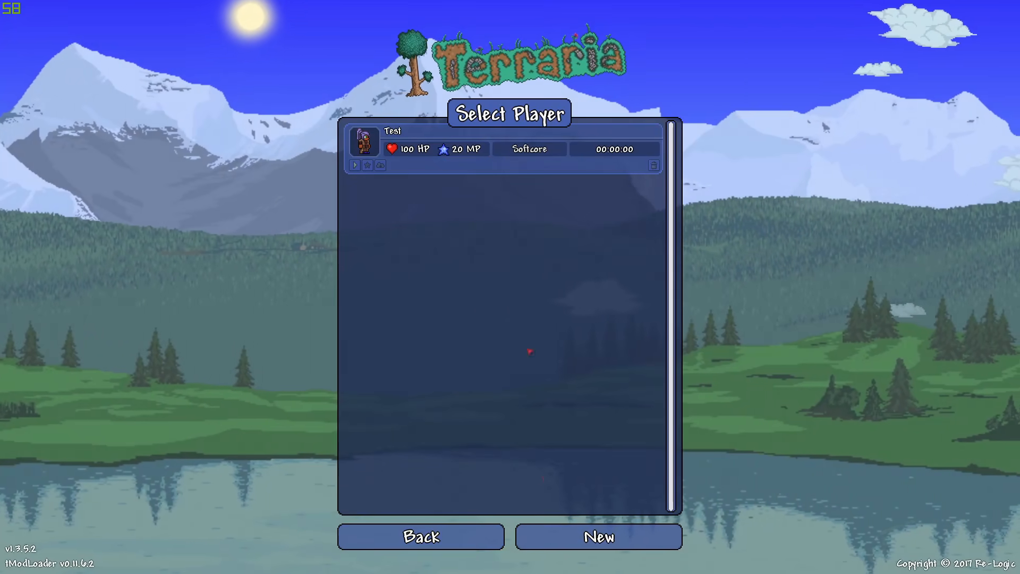
Step: Select Test and generate a new medium-size world
left_click(597, 536)
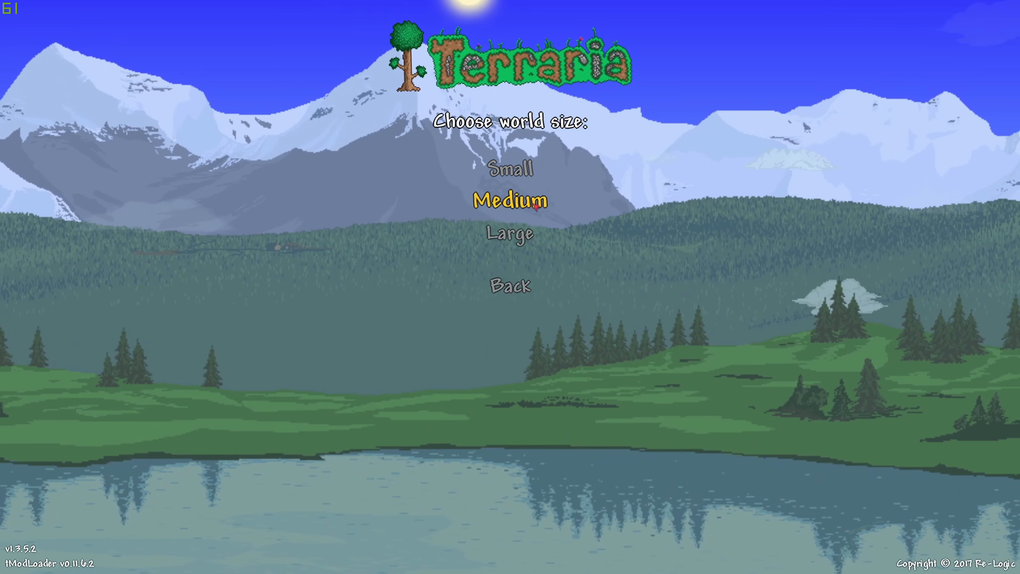
left_click(513, 200)
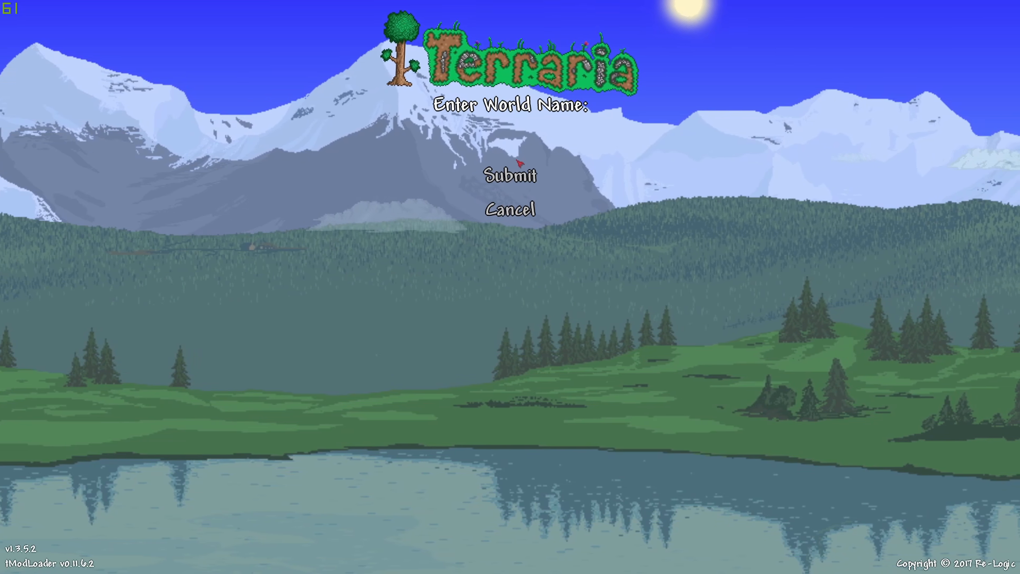
left_click(511, 176)
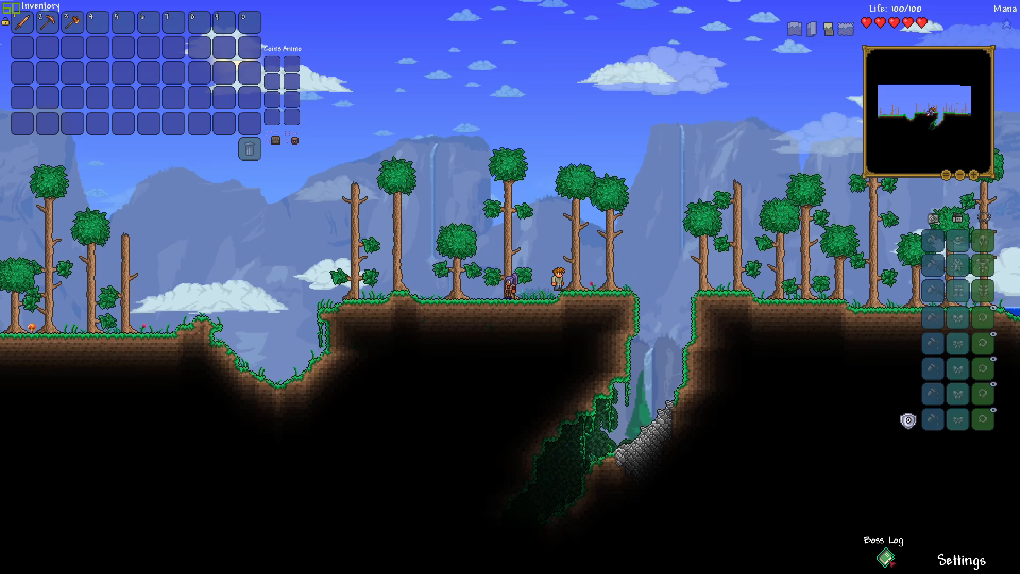
Step: Open the Boss Checklist Boss Log in the new world
left_click(883, 555)
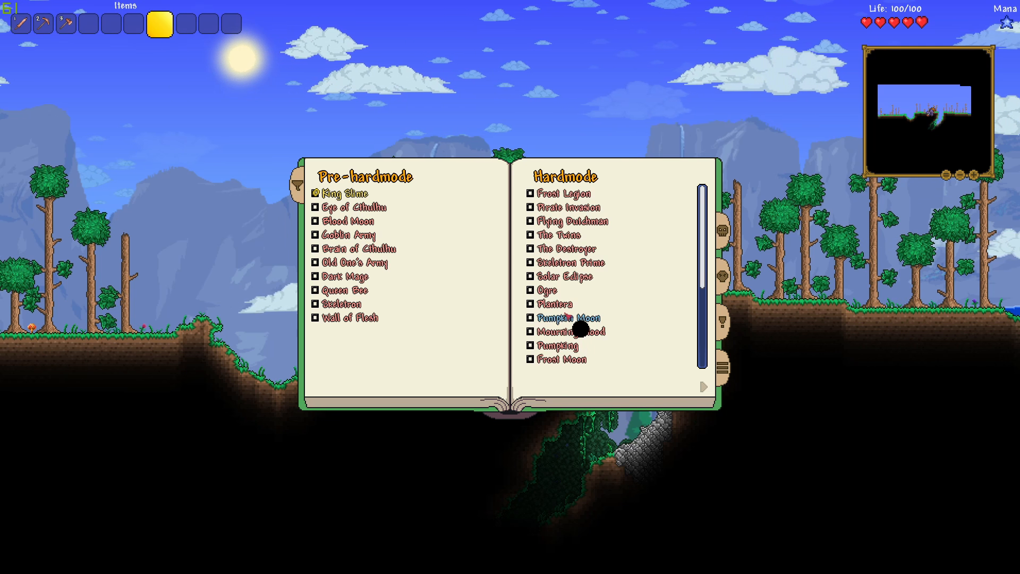
mouse_move(415, 348)
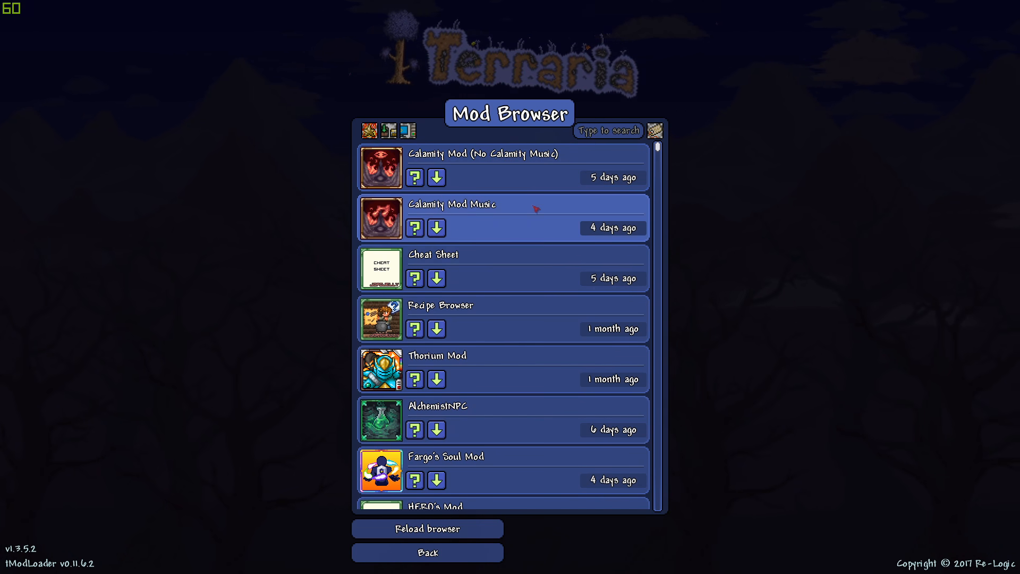
Step: View Elements Awoken's Mod Info page, then back out of the Mod Browser
scroll("down", 3)
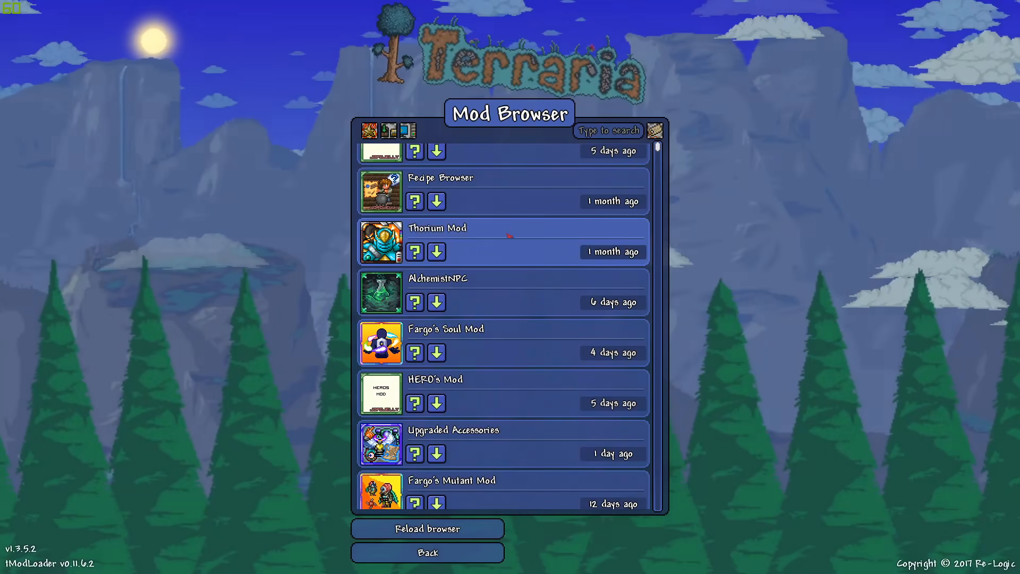
scroll("down", 3)
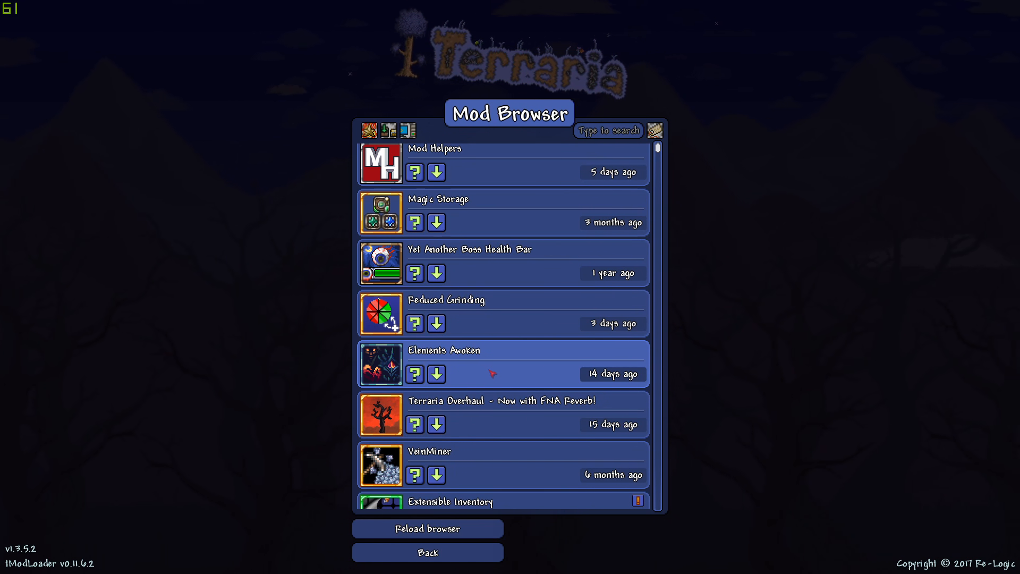
left_click(413, 374)
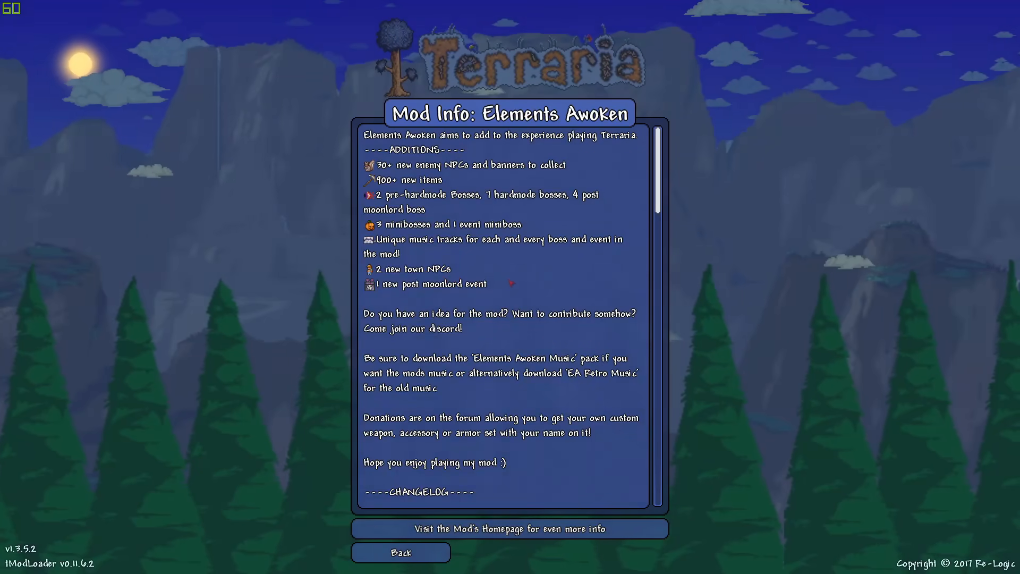
mouse_move(540, 277)
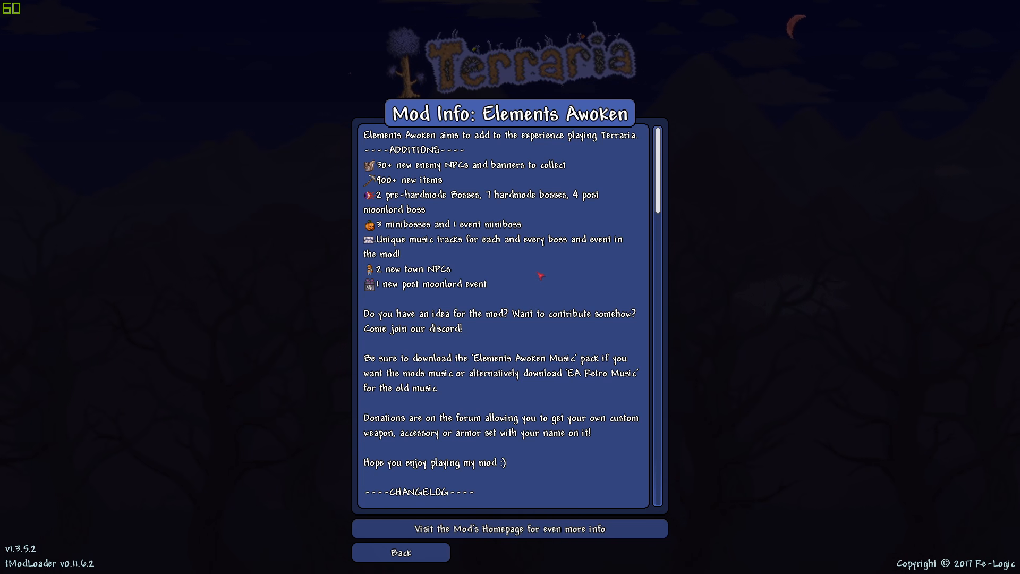
left_click(400, 553)
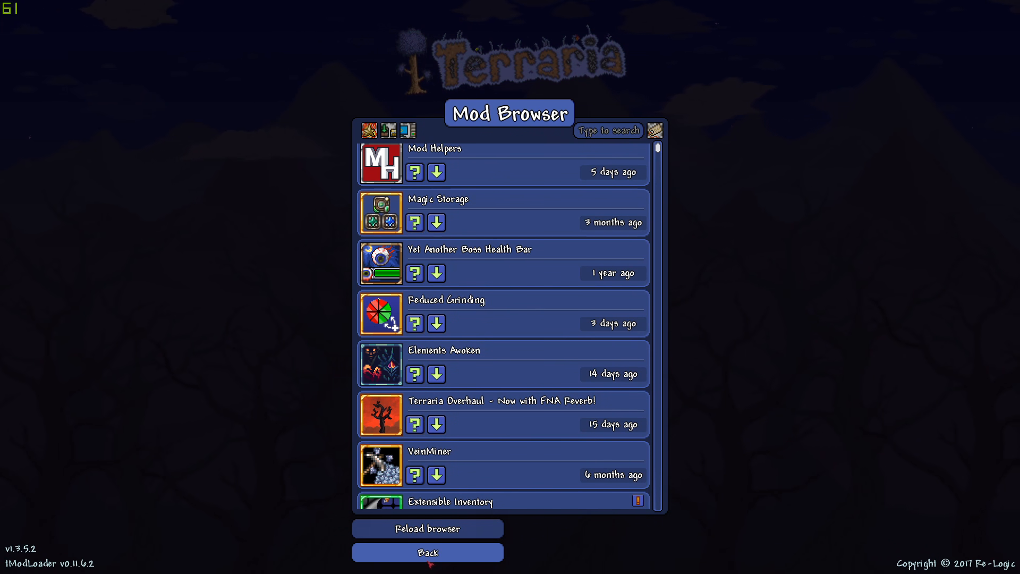
left_click(426, 551)
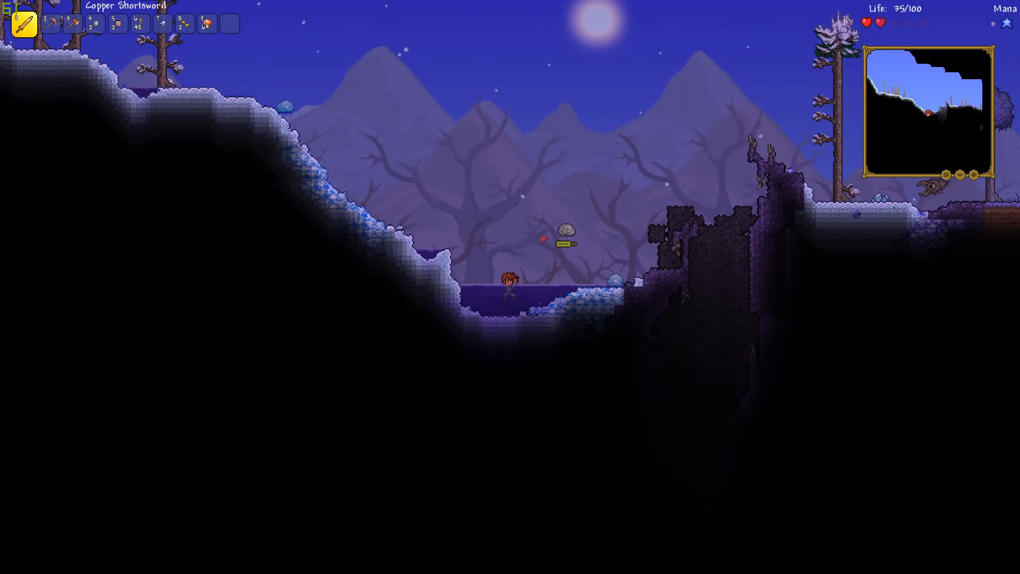